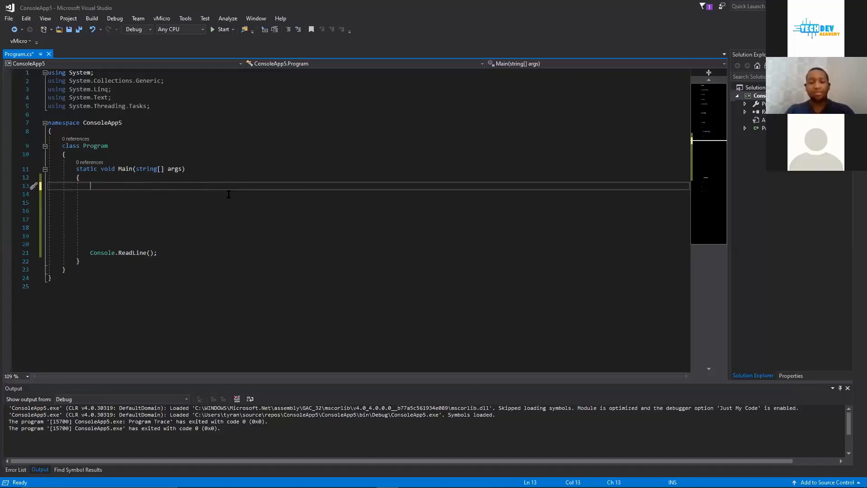
- Declare int Age = 0; inside Main
text(int)
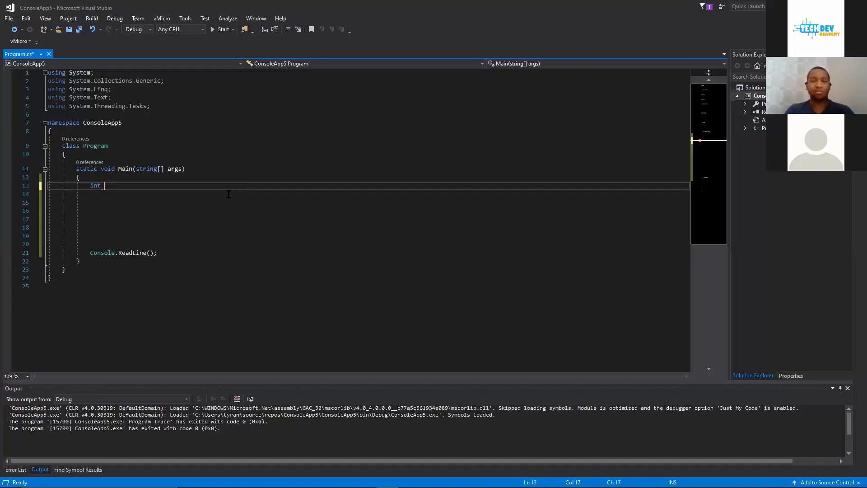
text(Age)
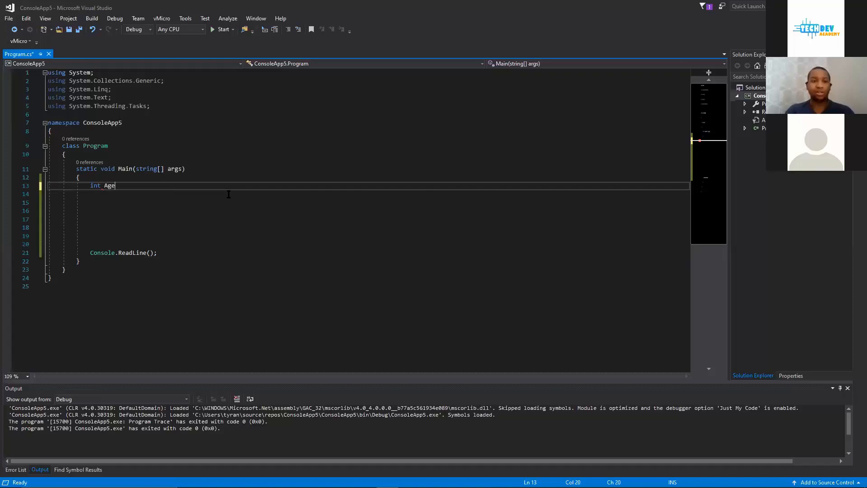
text(=)
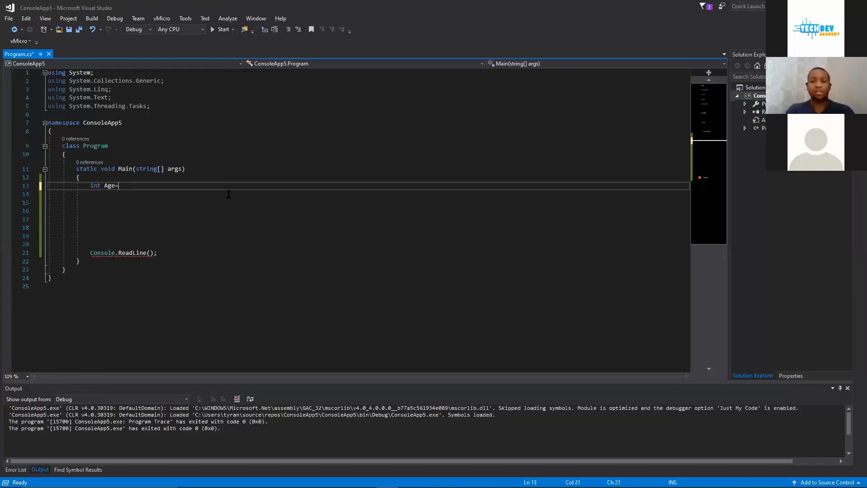
text(= 0;)
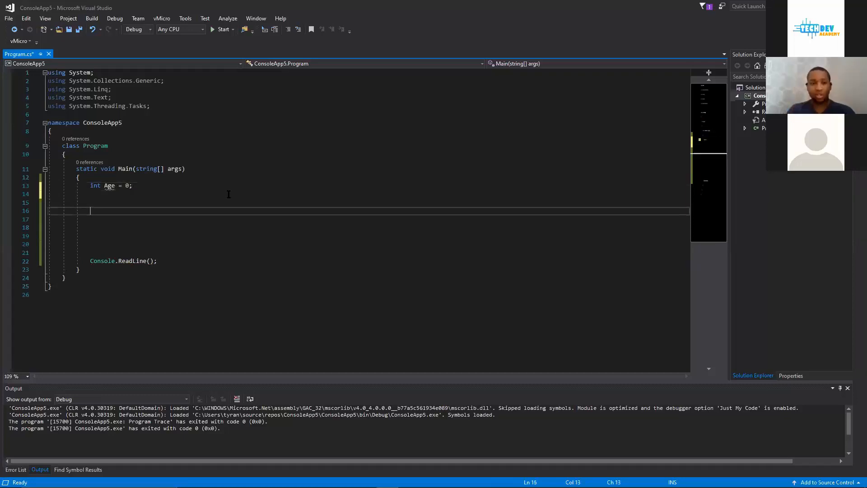
- Print Age with Console.WriteLine(Age); above Console.ReadLine()
text(console.WriteLine()
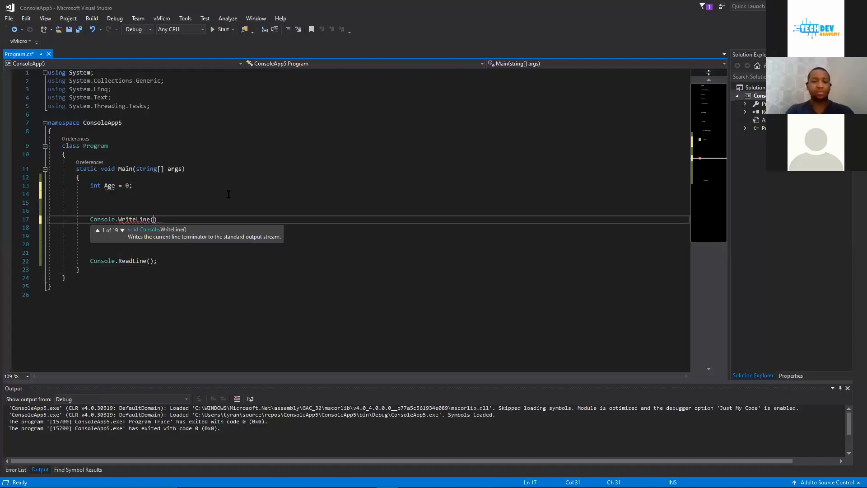
text(Age)
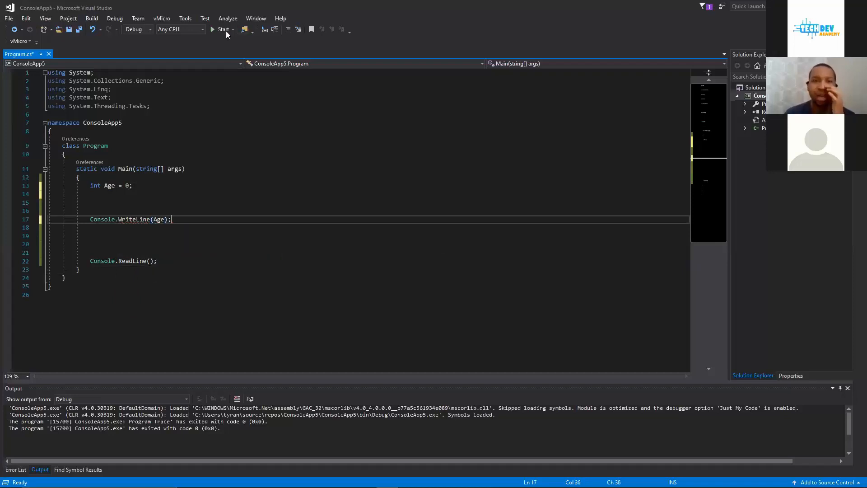
click(223, 29)
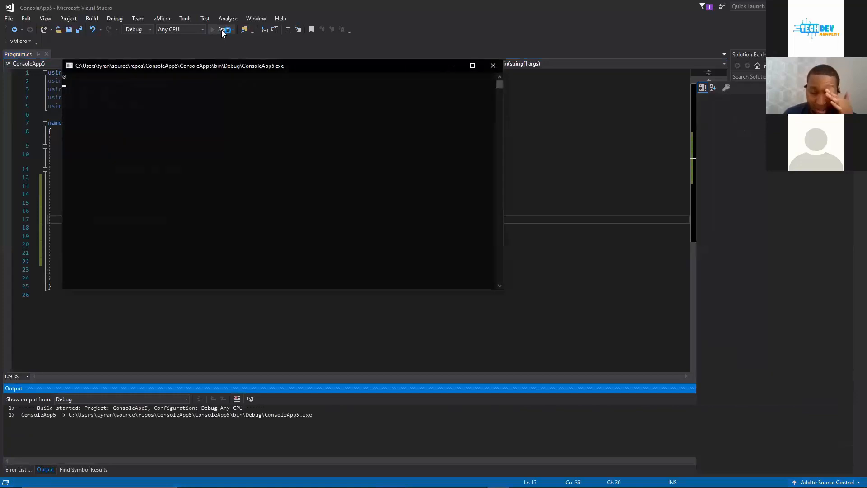
click(220, 29)
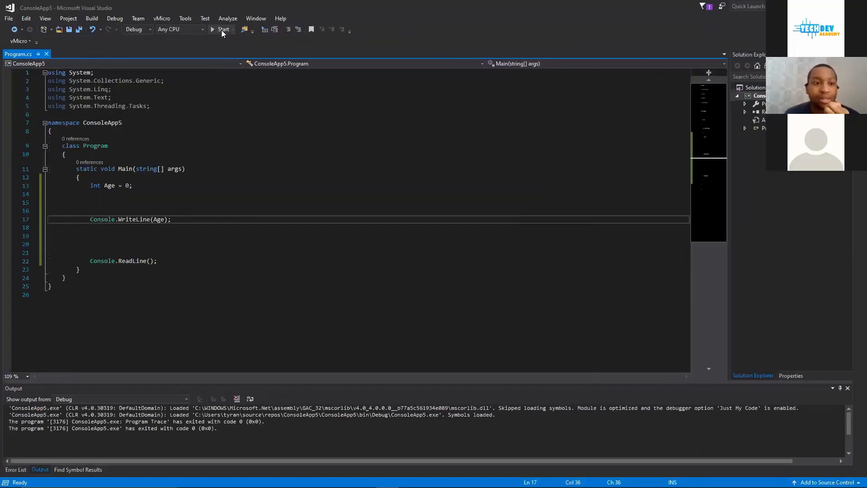
click(147, 185)
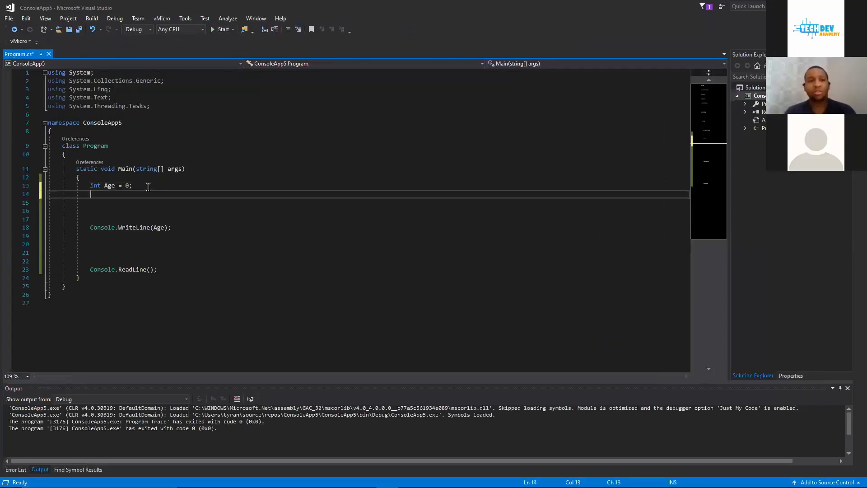
- Declare string Name = ""; below the Age variable
text(string Name)
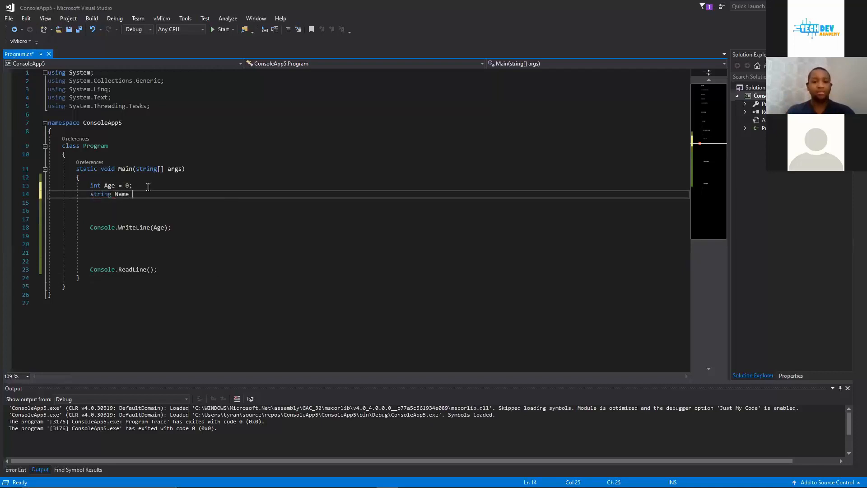
text(= "")
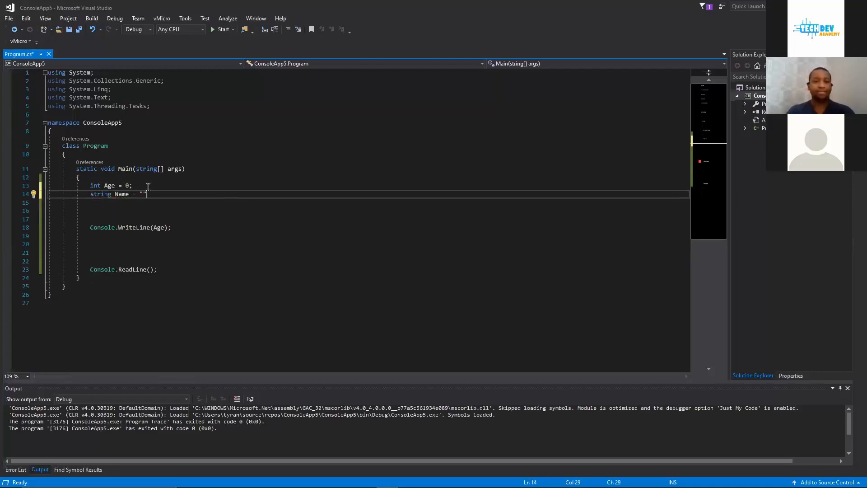
text(;)
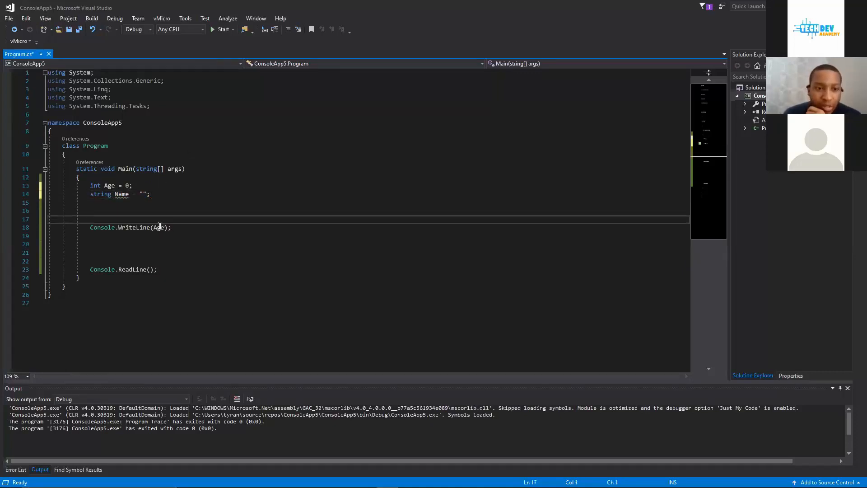
- Print Name instead of Age, test-run the program, then clear WriteLine's argument
text(Name)
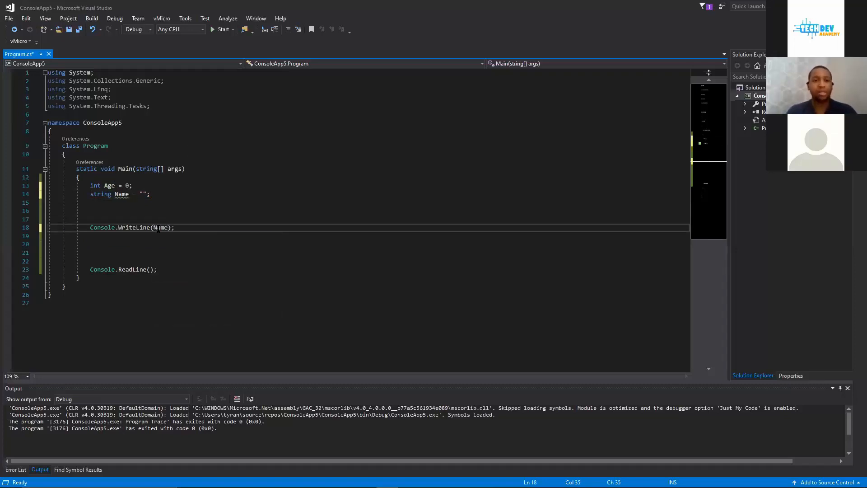
double_click(161, 228)
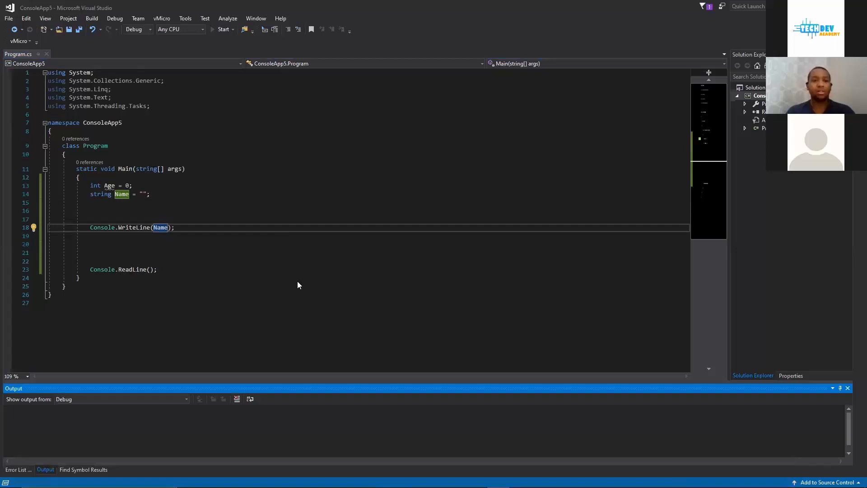
click(224, 29)
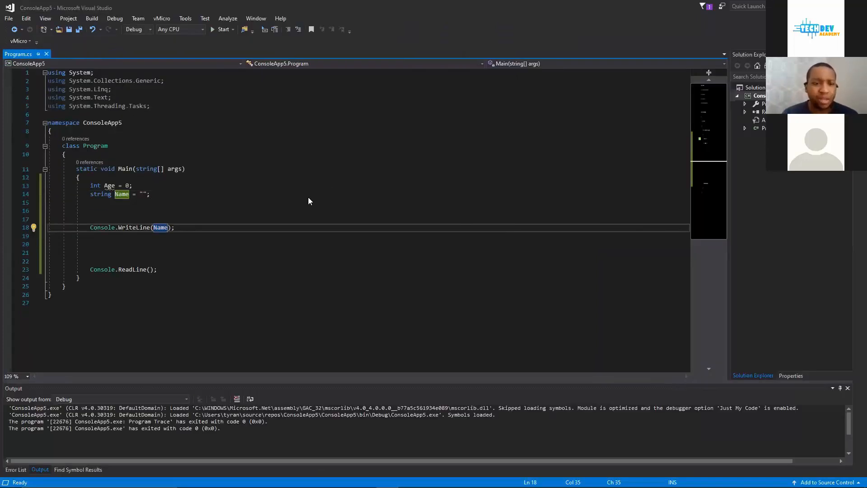
key(Backspace)
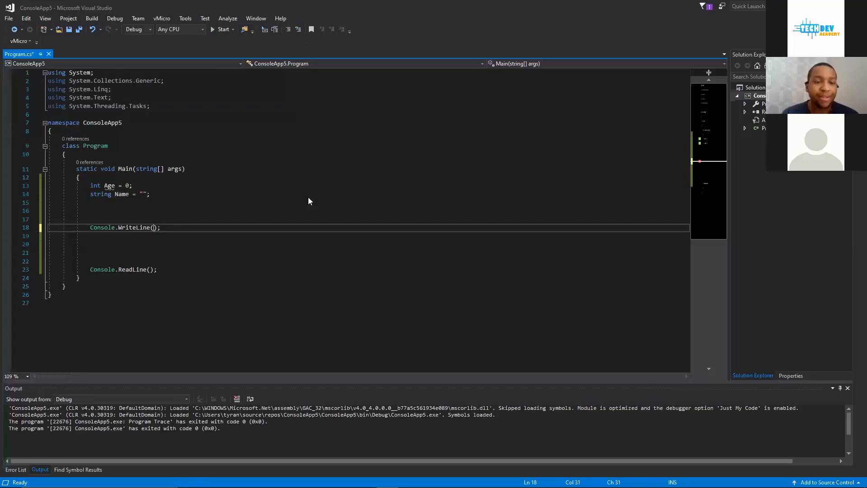
click(149, 193)
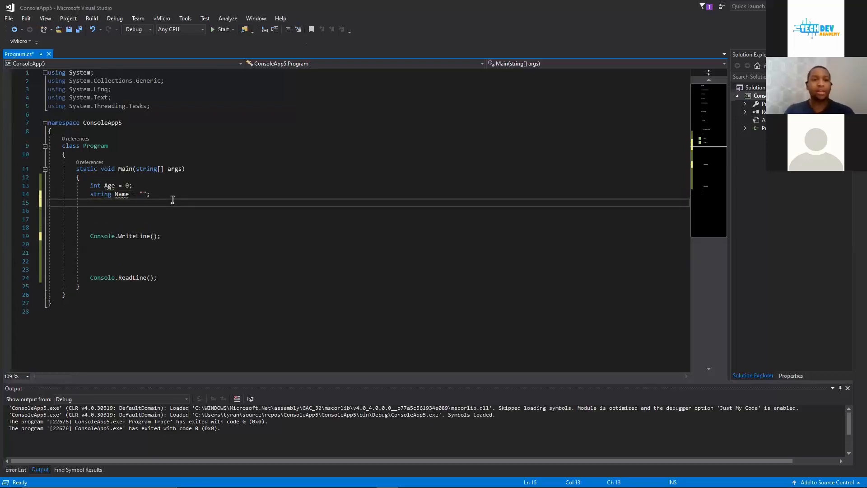
- Declare string UserInput = ""; below Name and save Program.cs
text(int)
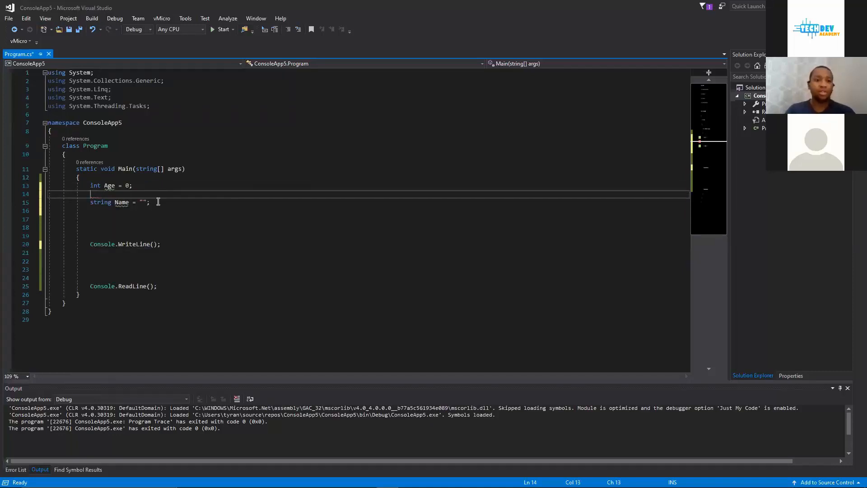
text(string)
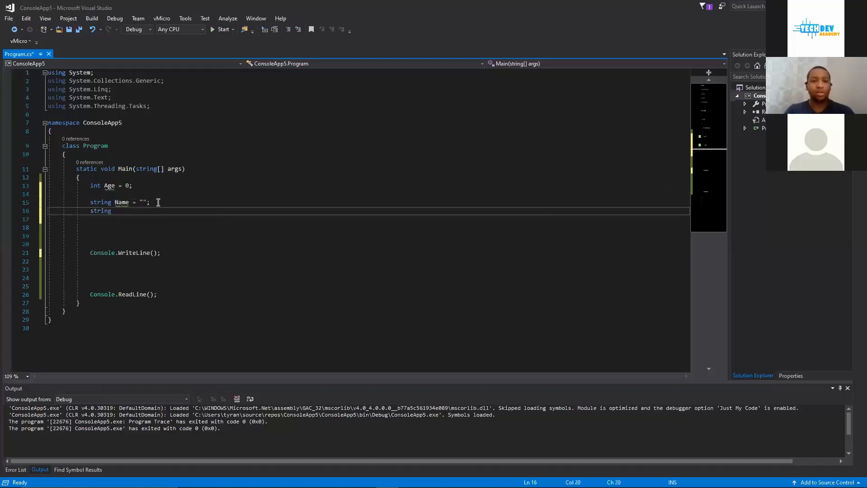
text(User)
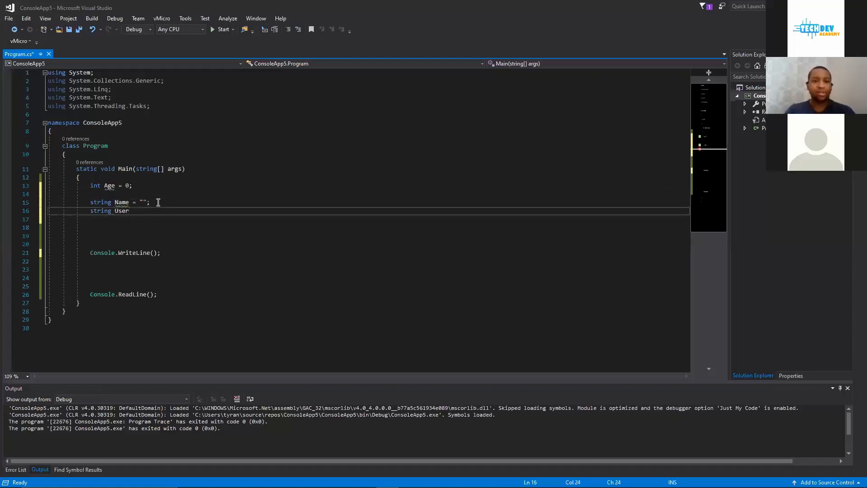
text(Input)
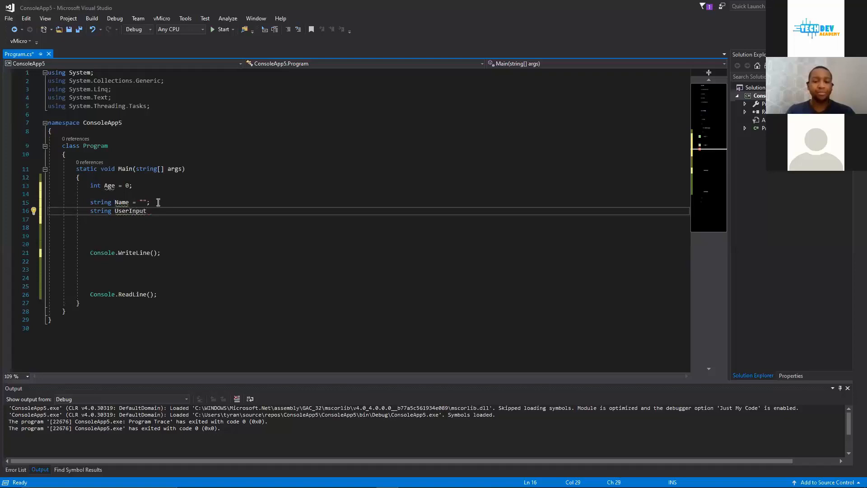
text(= "";)
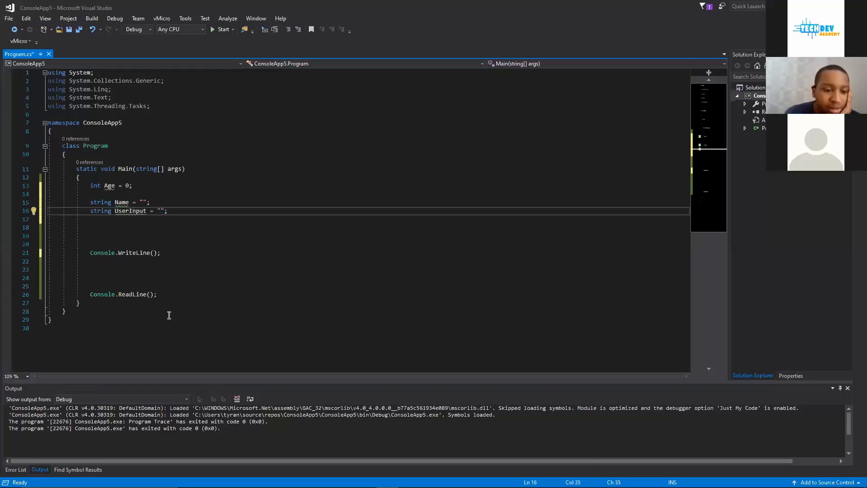
key(ctrl+s)
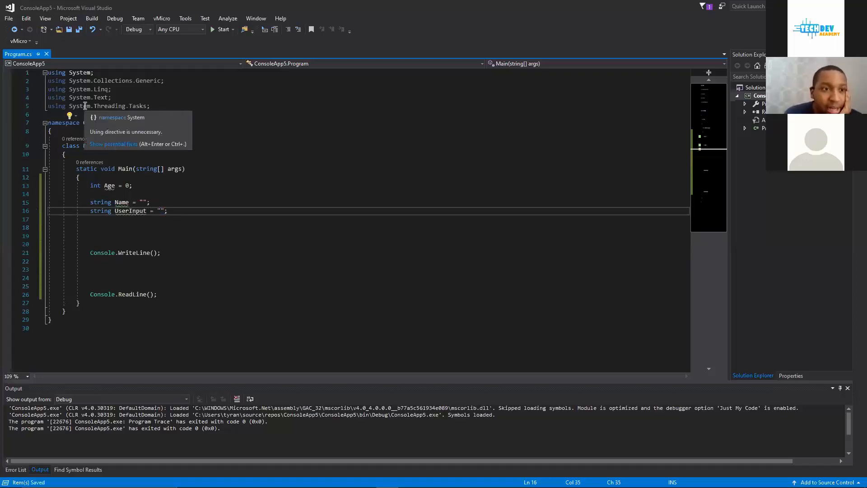
mouse_move(131, 211)
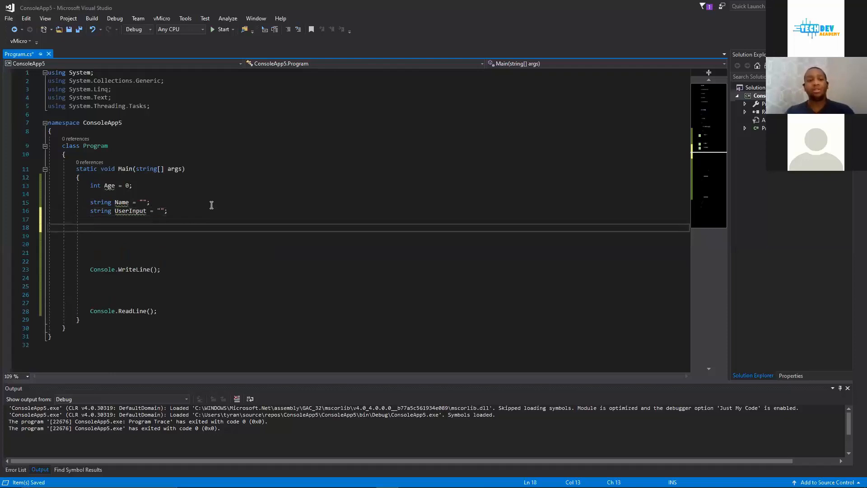
- Write Console.WriteLine("Hello, what is your name??"); below the declarations
text(Console.)
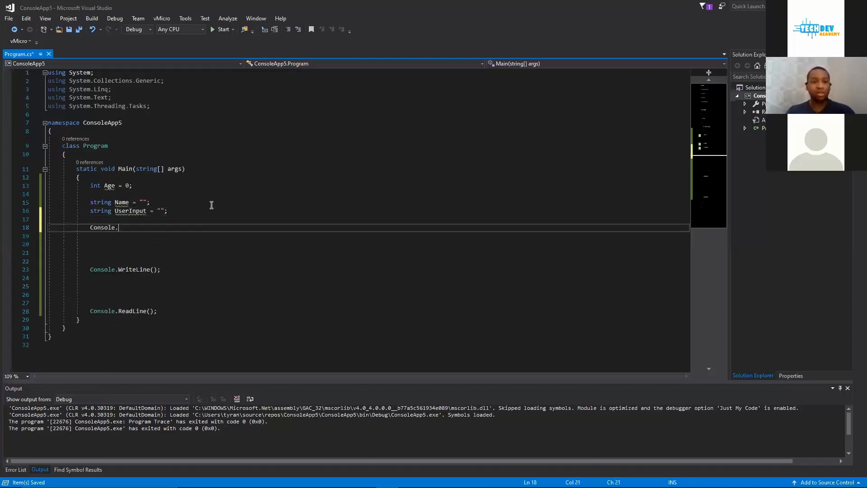
text(WriteLine)
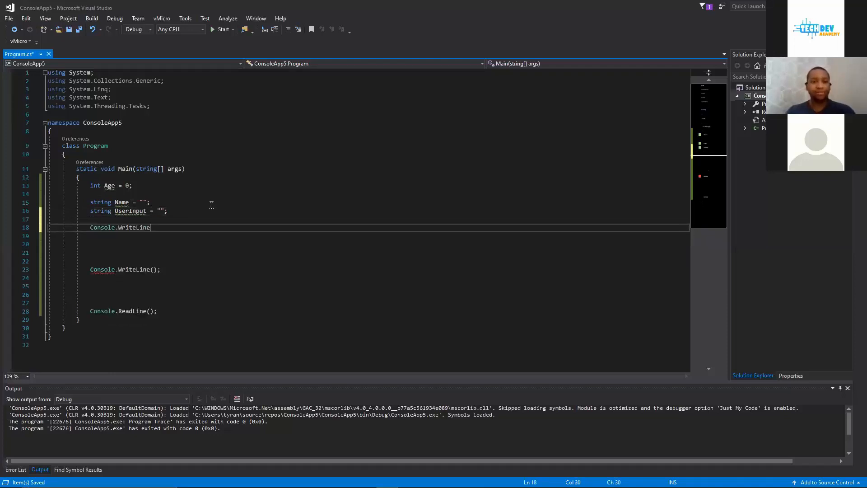
text(("Hello, what is y)
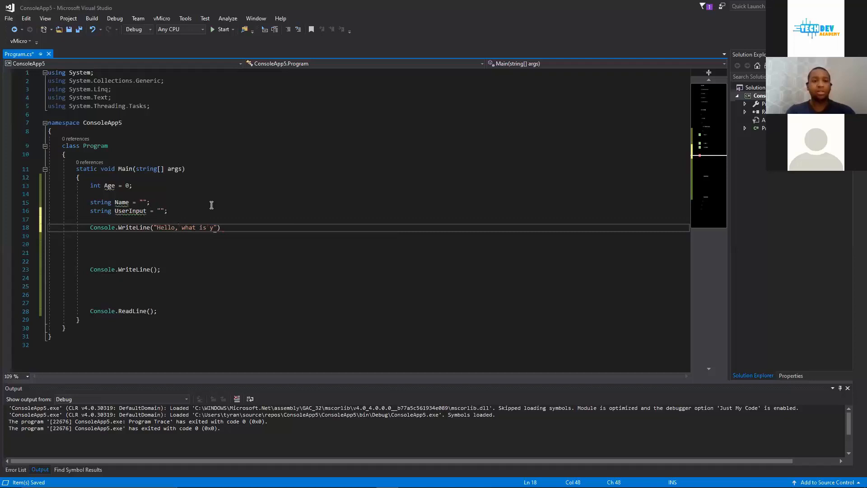
text(our name!"))
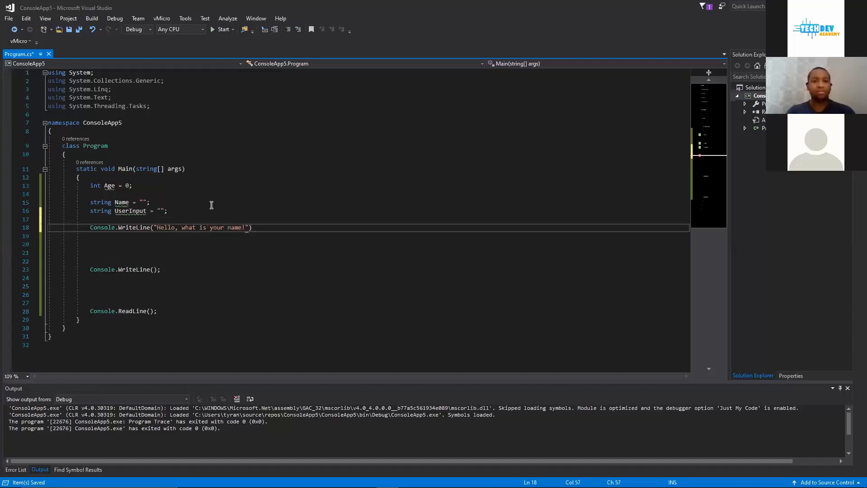
text(??)
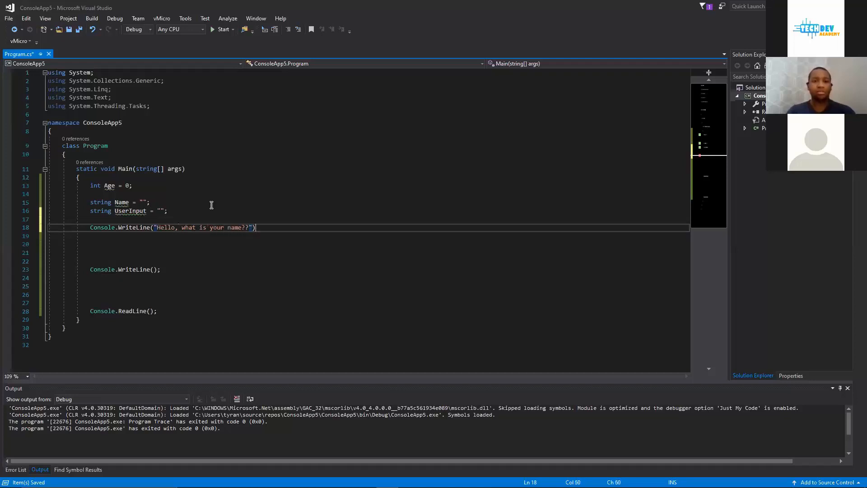
text(;)
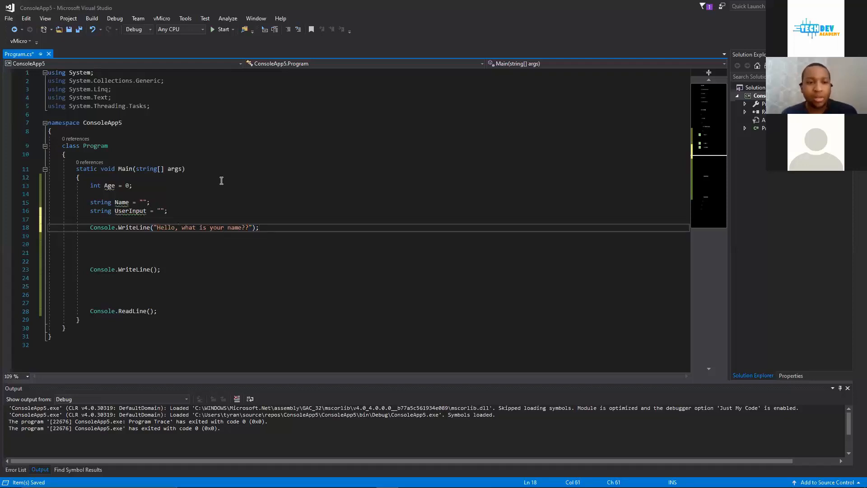
mouse_move(174, 261)
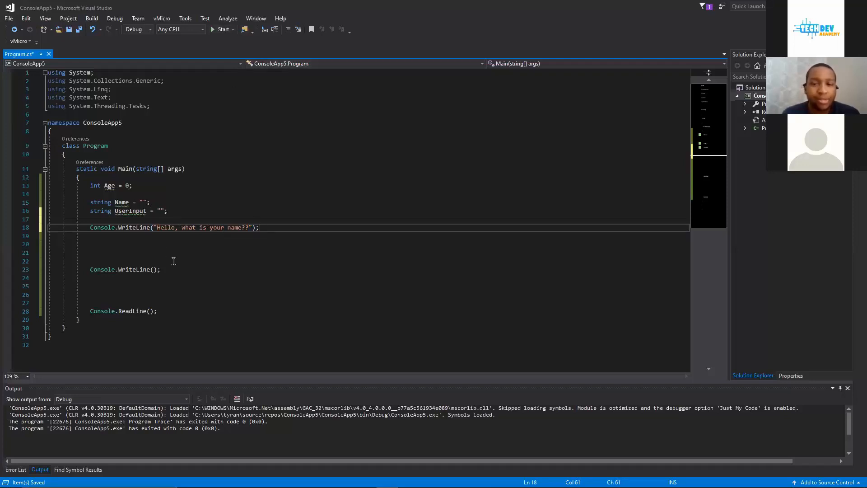
mouse_move(267, 227)
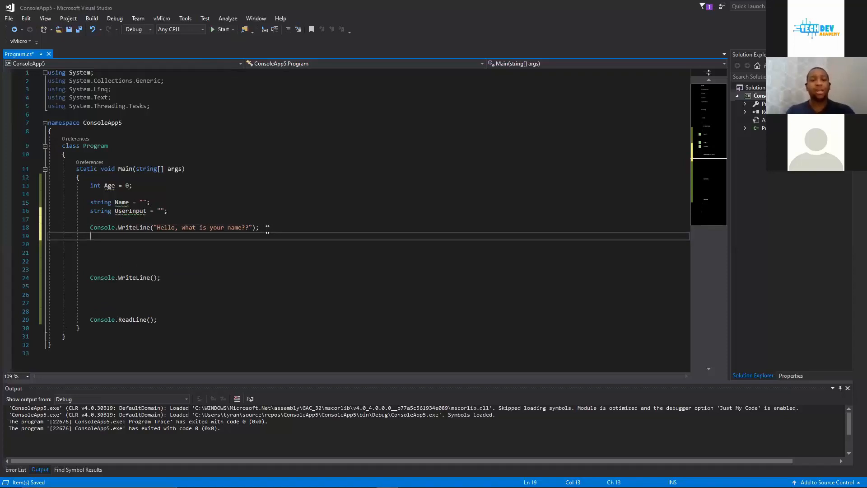
- Assign Name = Console.ReadLine(); under the greeting, fixing the mistyped cob
text(Name)
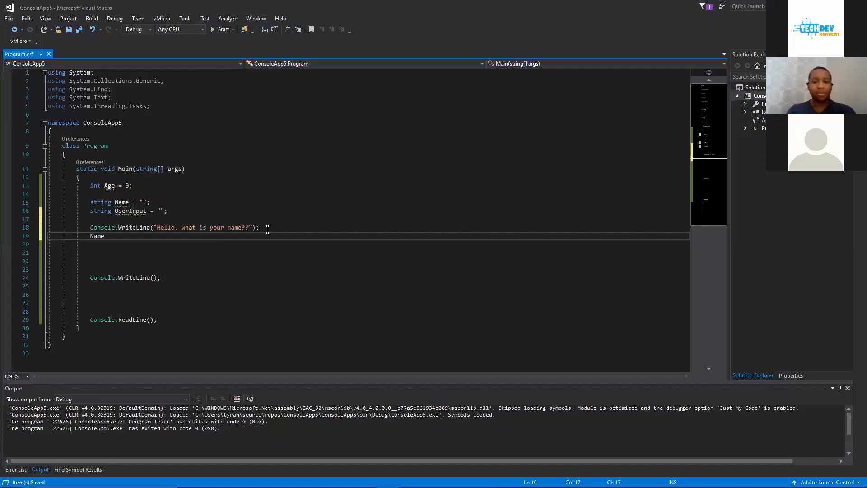
text(= cob)
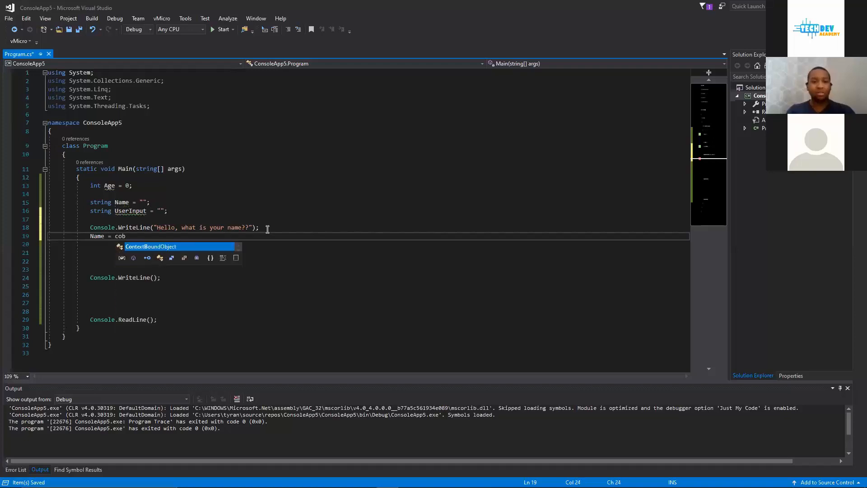
key(BackSpace)
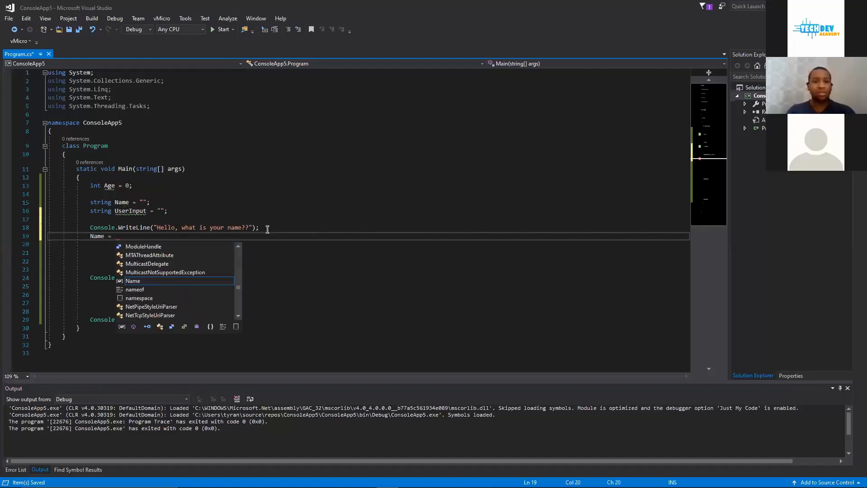
text(Console.)
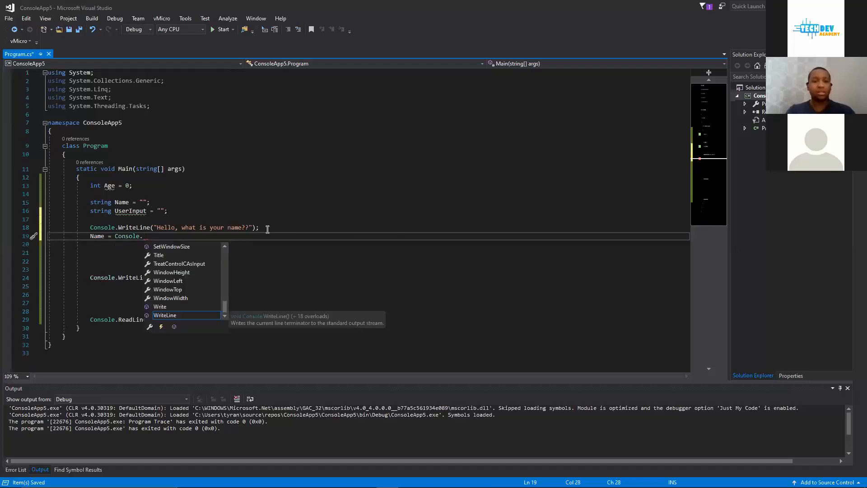
text(Read)
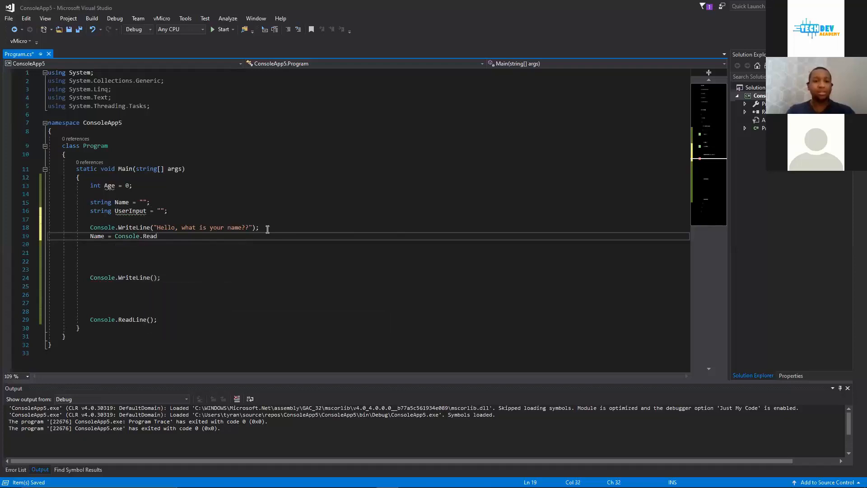
text(Line();)
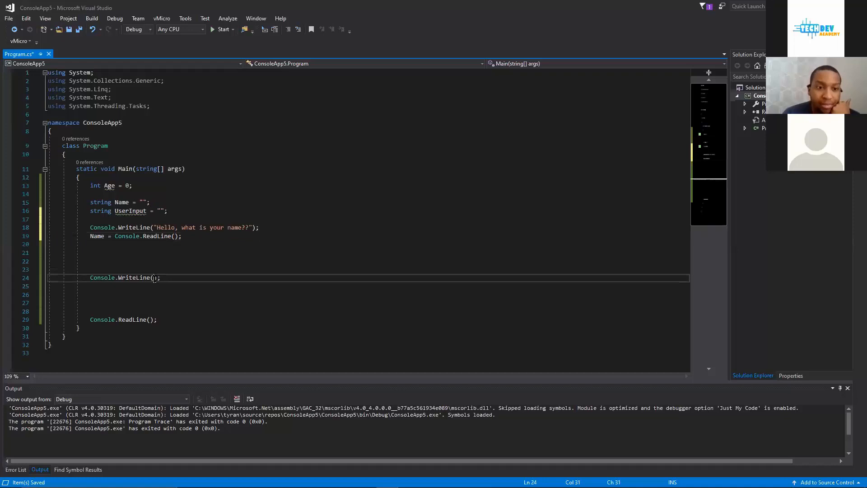
mouse_move(234, 279)
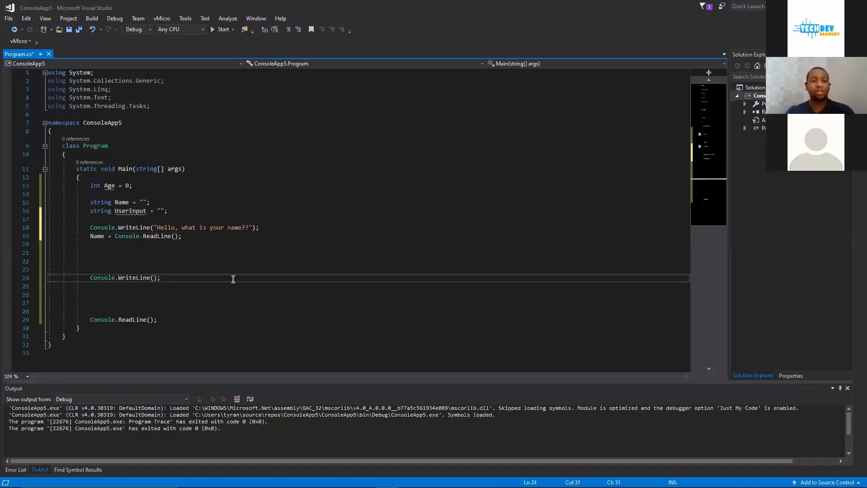
- Make the lower WriteLine print "Awesome, nice to me you " + Name
text(n)
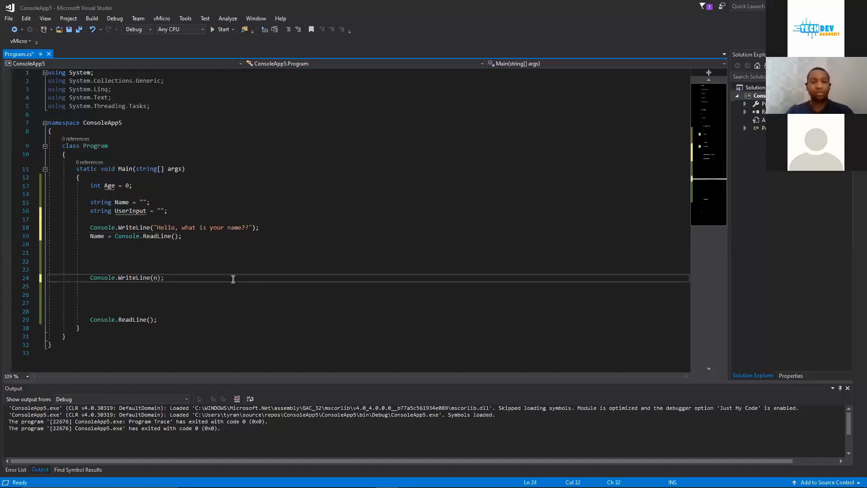
text(ame)
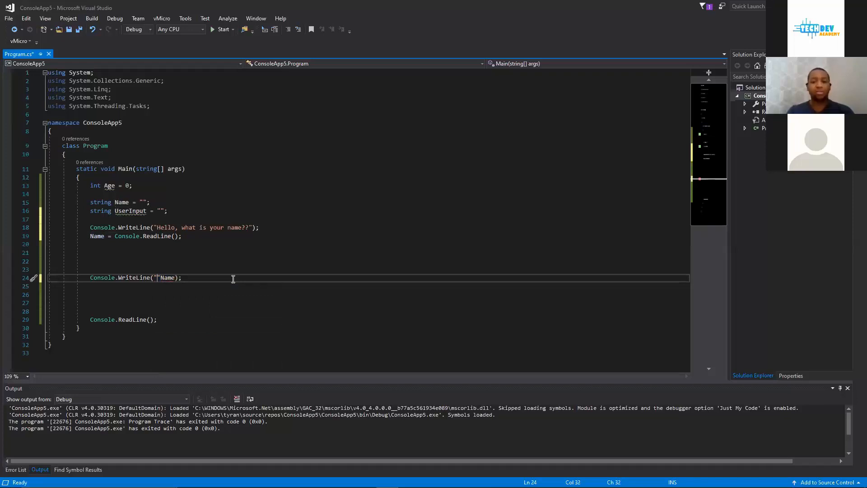
text(+)
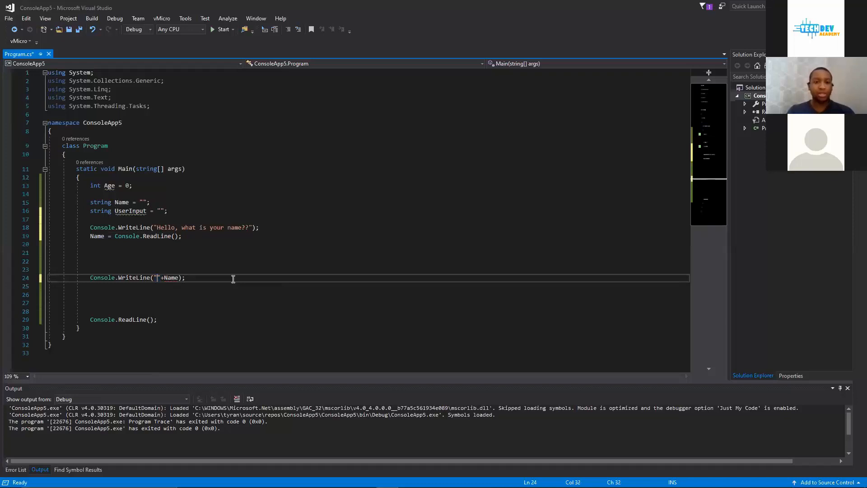
text(A)
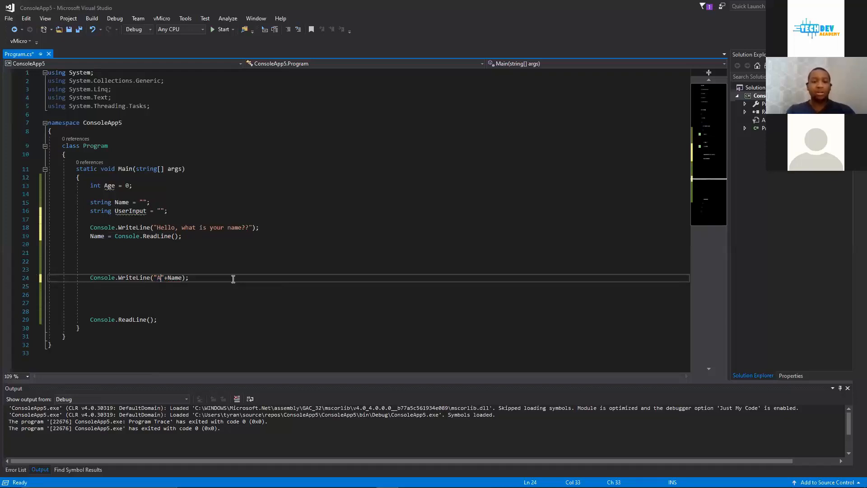
text(wesome, nice to me)
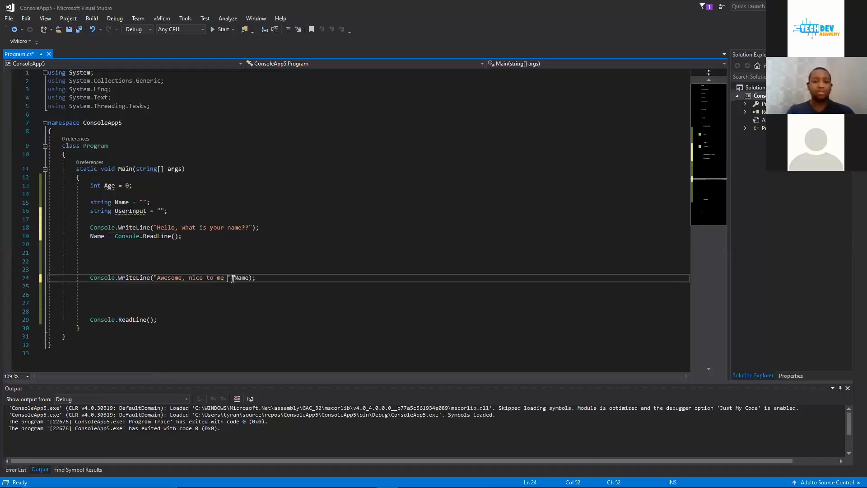
text(you)
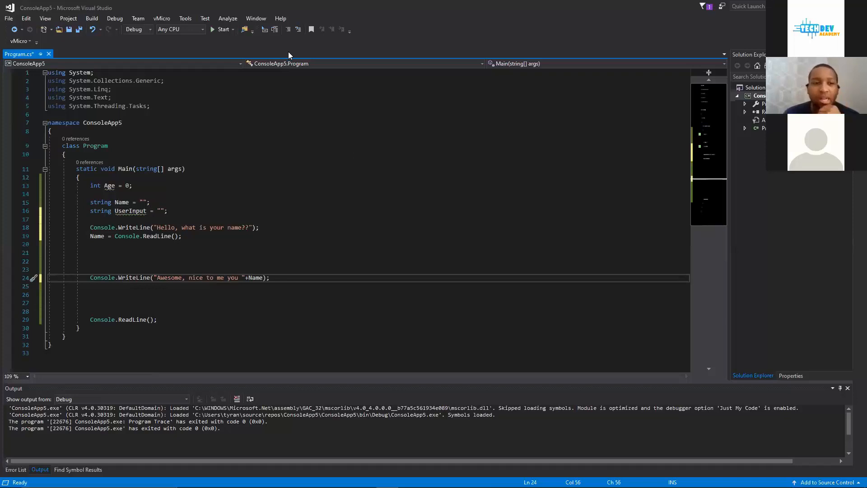
click(224, 29)
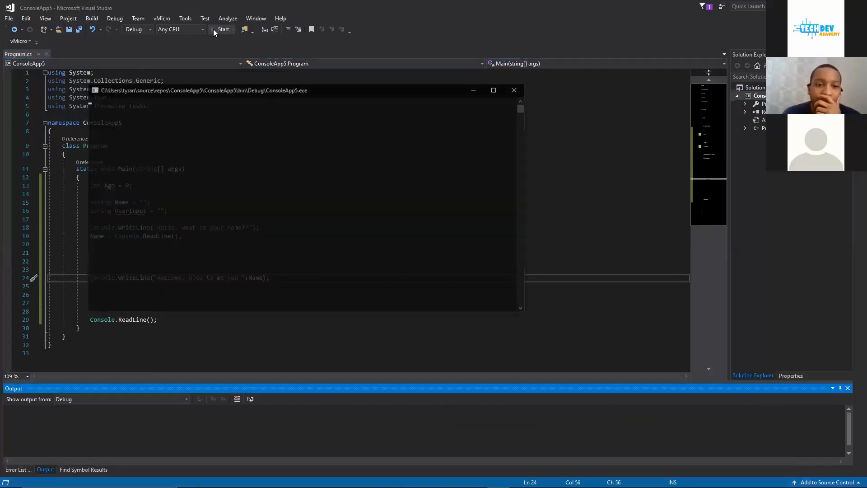
click(223, 29)
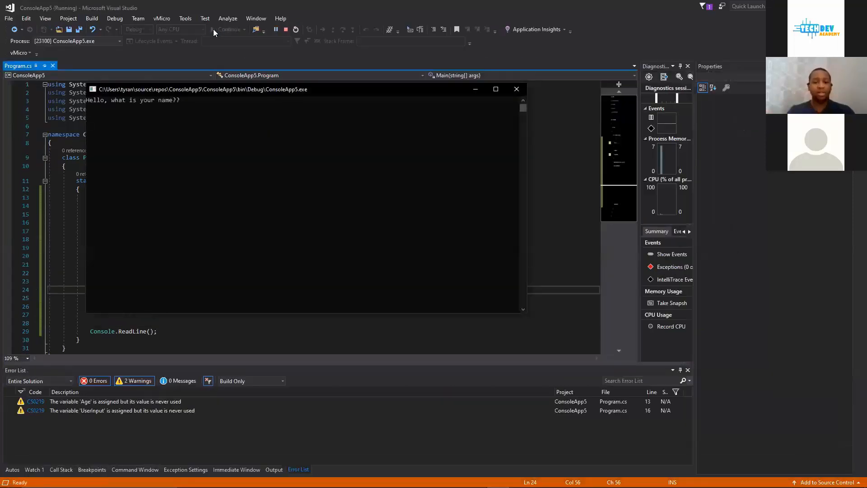
text(Isaiah)
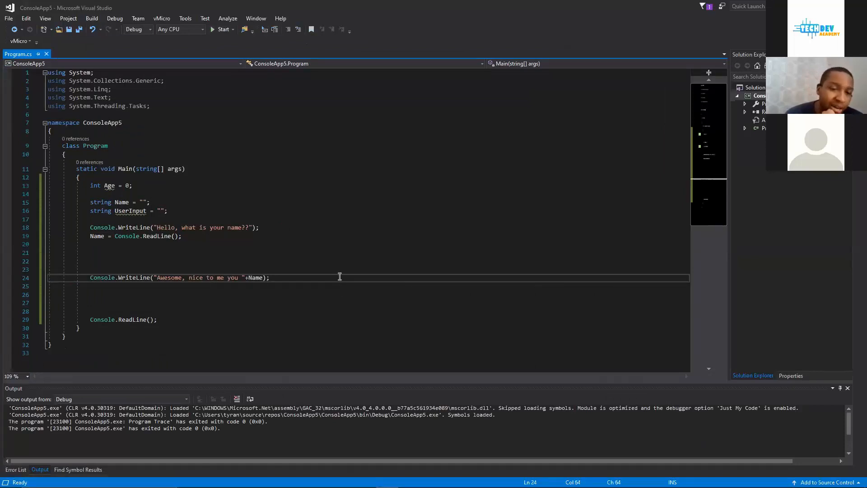
- Remove the blank lines so the Awesome message sits right under the ReadLine line
key(enter)
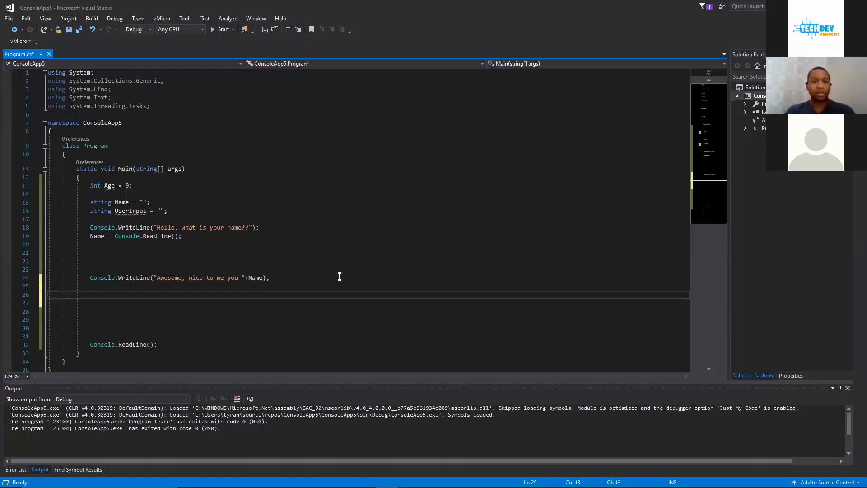
text(c)
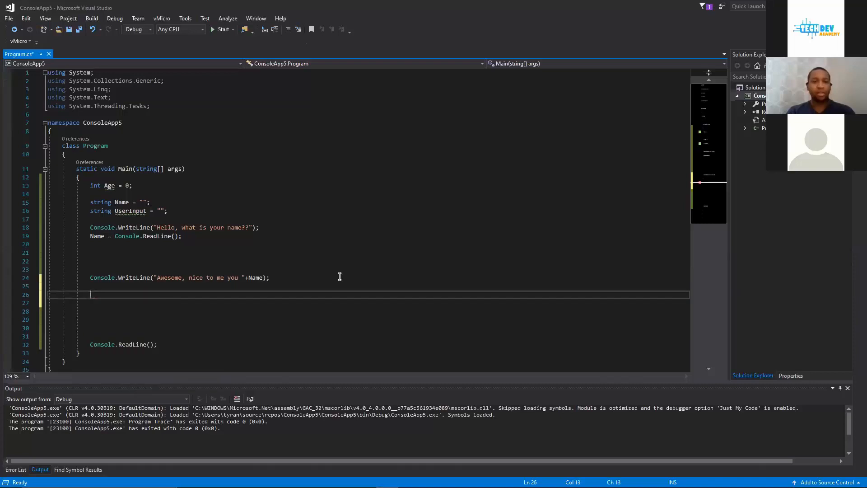
click(69, 269)
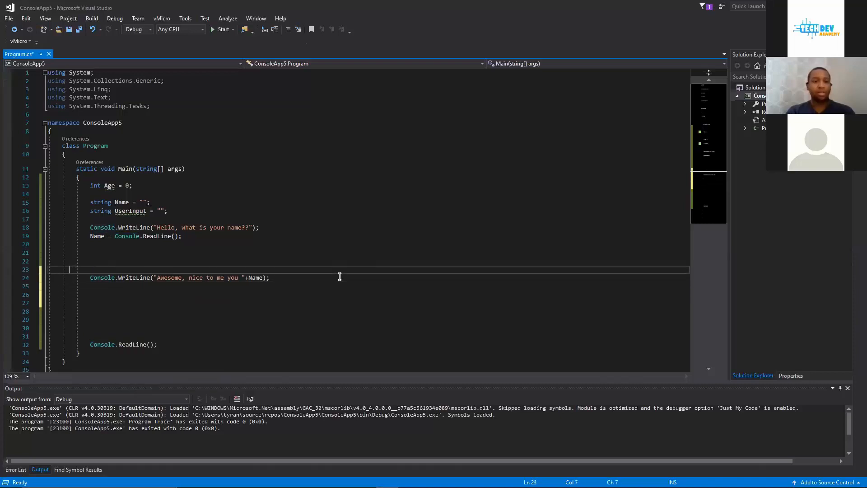
key(Delete)
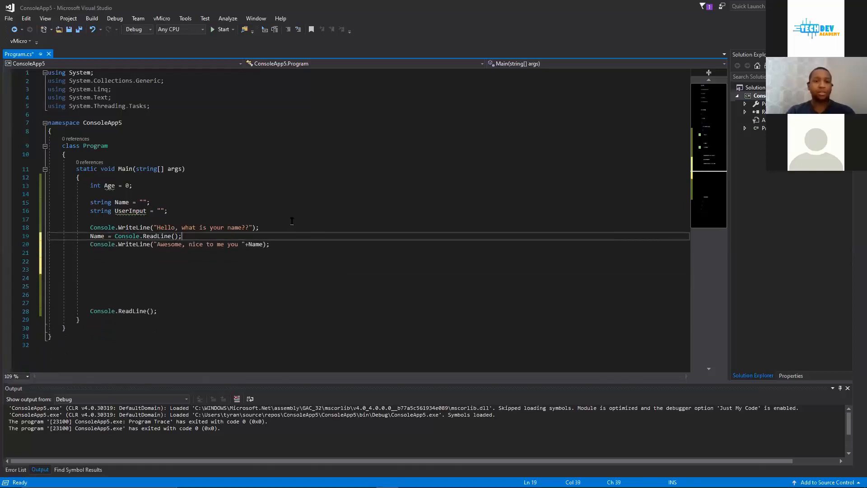
- Add a //Getting their name comment above the greeting block
text(//)
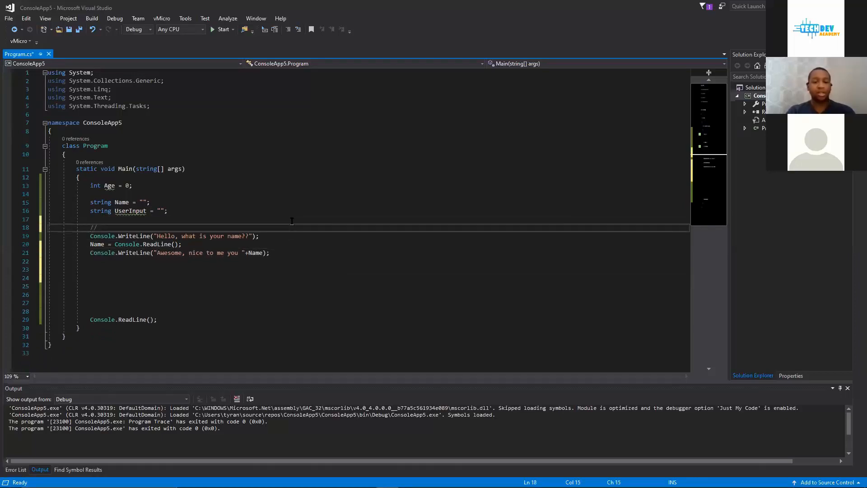
text(G)
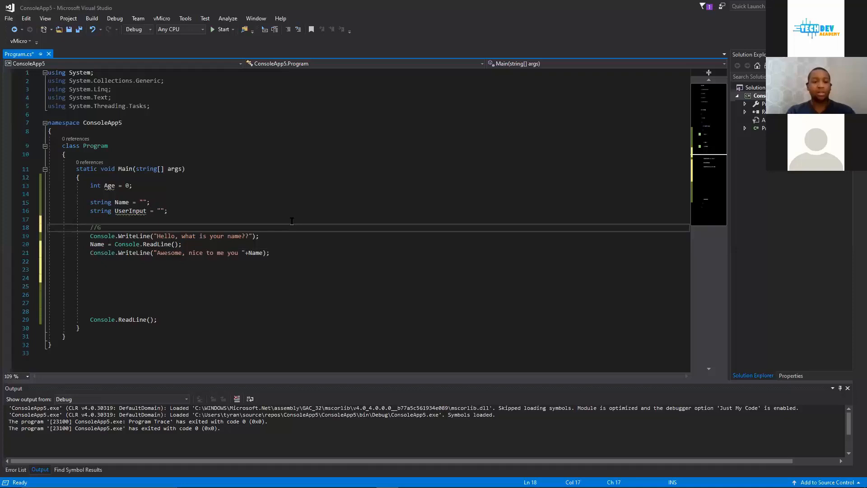
text(etting their name)
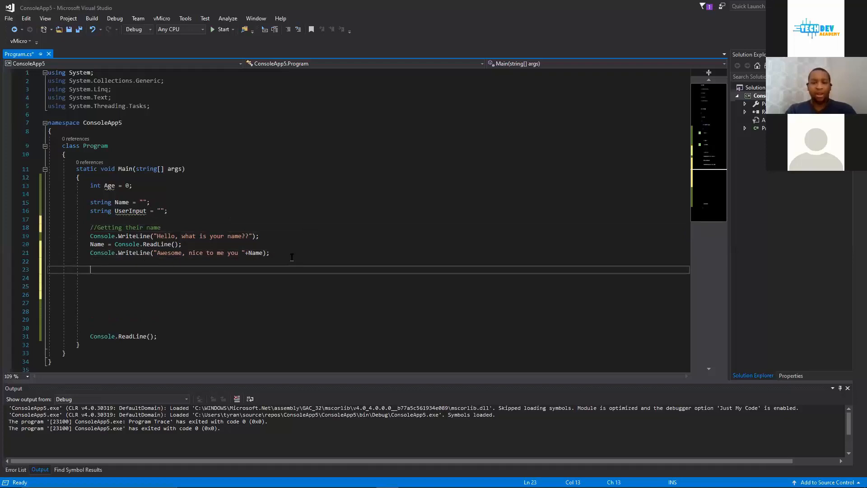
- Add a //Getting their age comment below the name block
text(//)
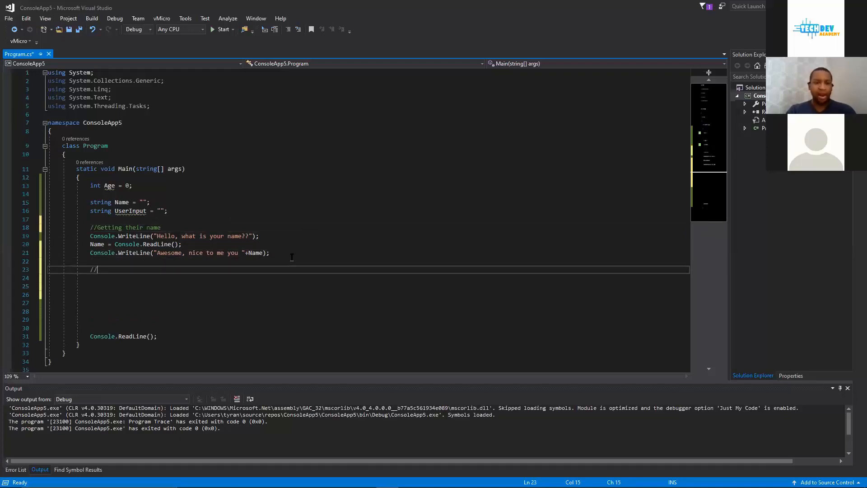
text(GEtting th)
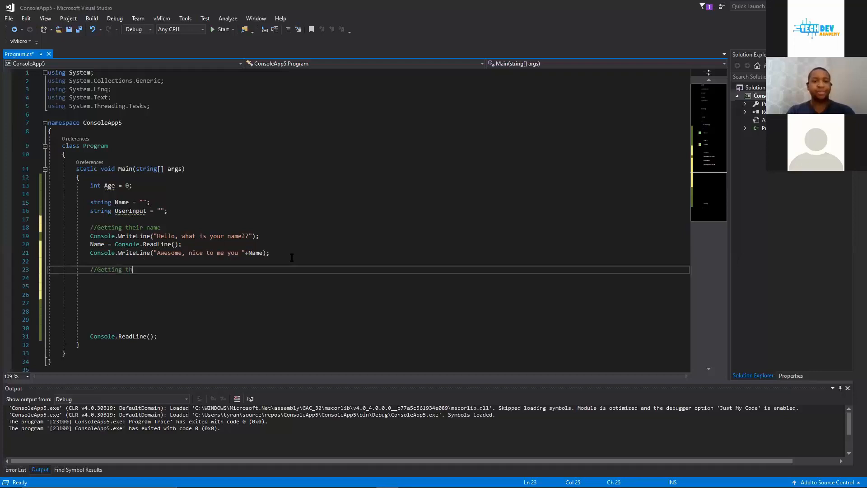
text(eir age)
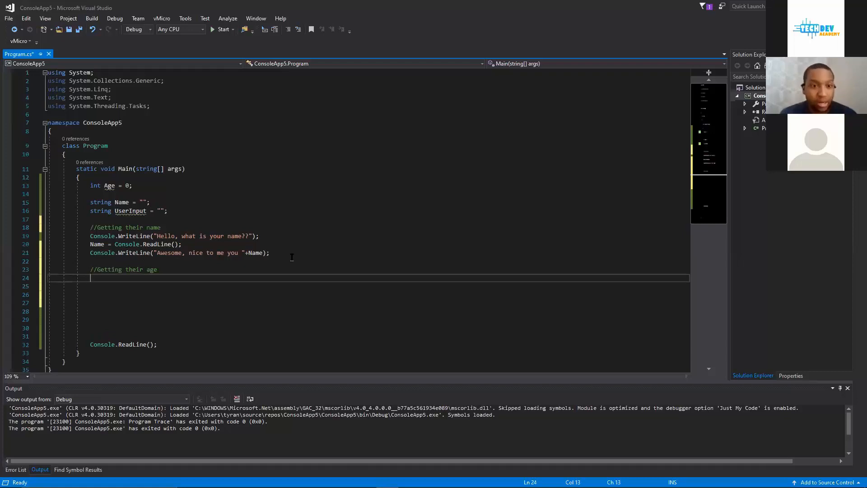
- Print "/n How old are you?" and call Console.ReadLine() beneath it
text(C)
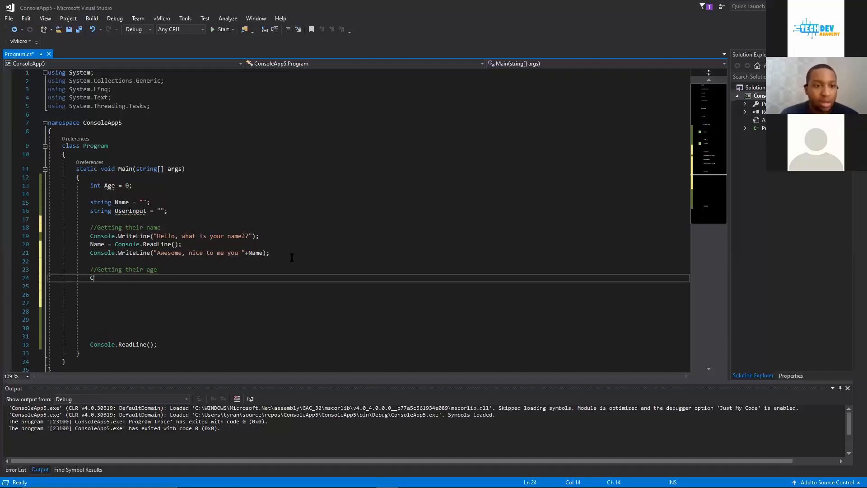
text(Console.writeLine(")
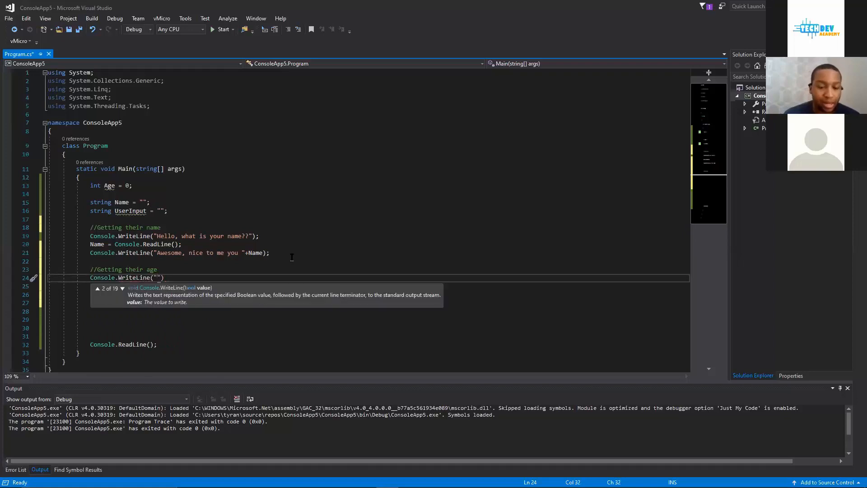
text(/n)
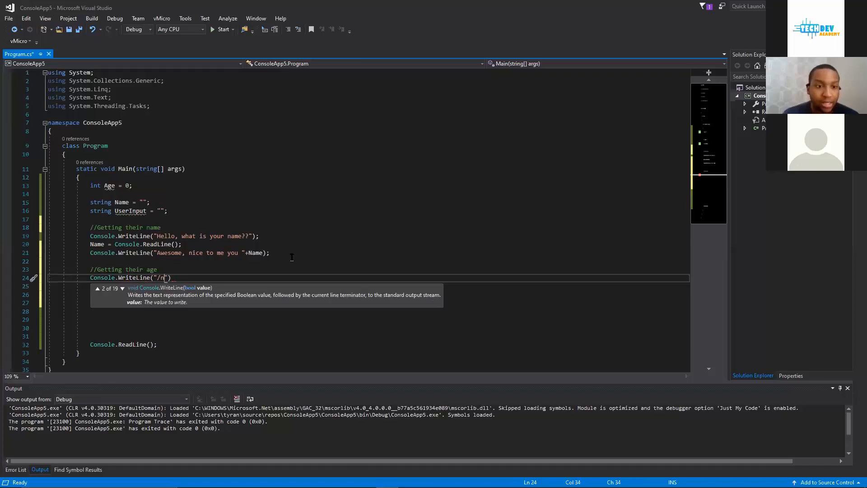
text(Wha)
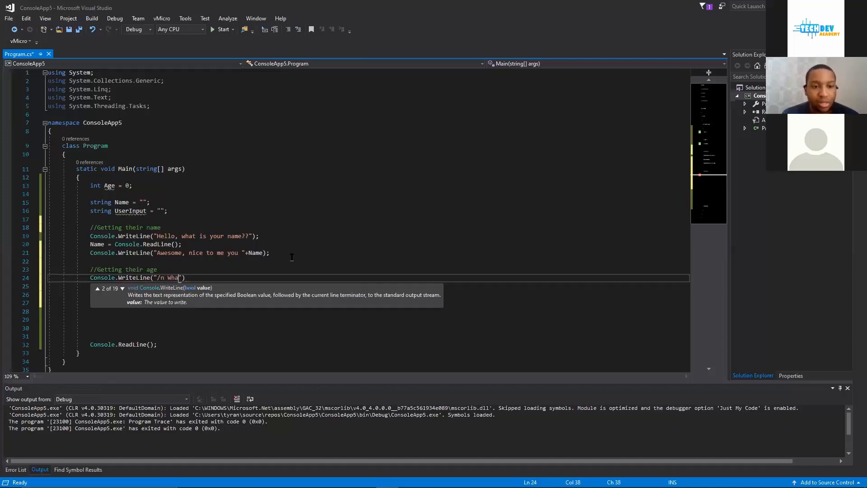
key(Backspace)
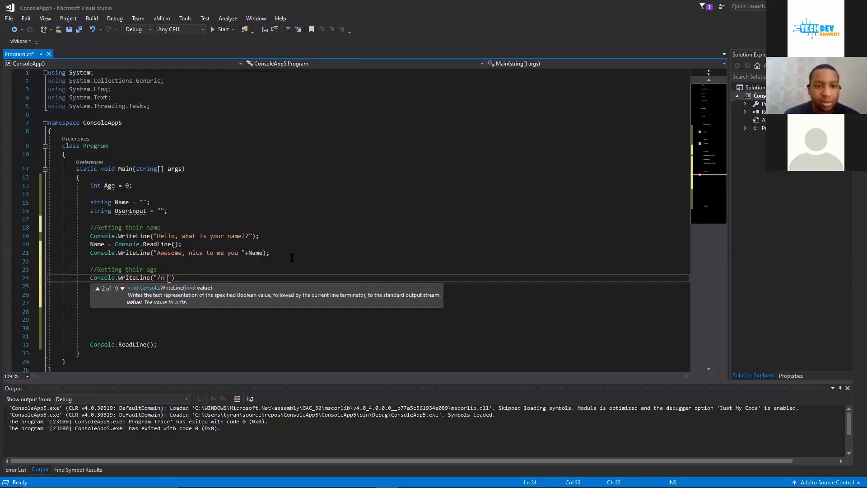
text(How old are you?)
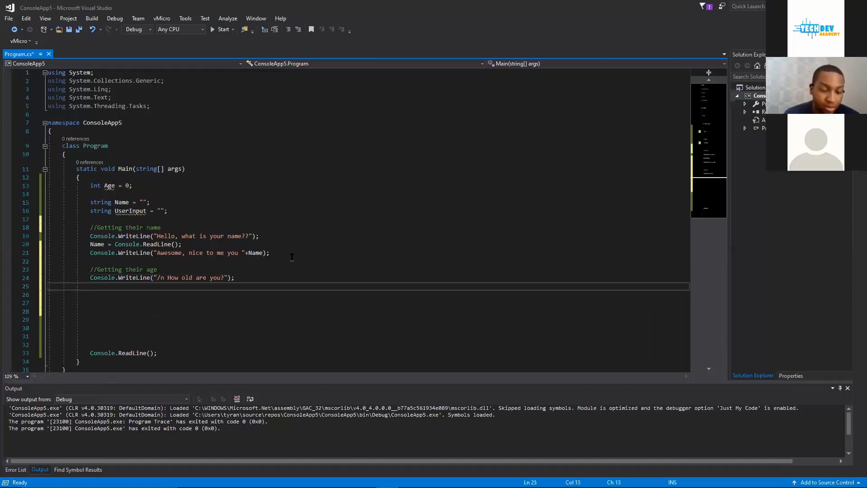
text(con)
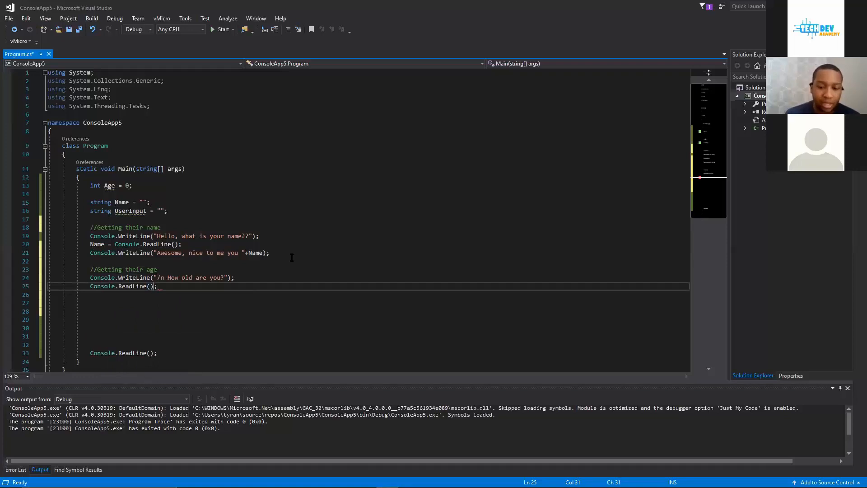
- Assign the age Console.ReadLine() reply to UserInput instead of Age
click(99, 286)
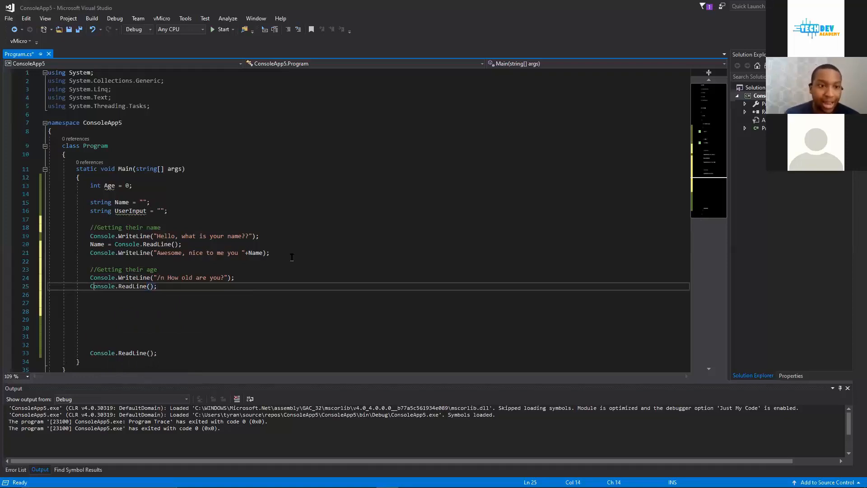
text(ag)
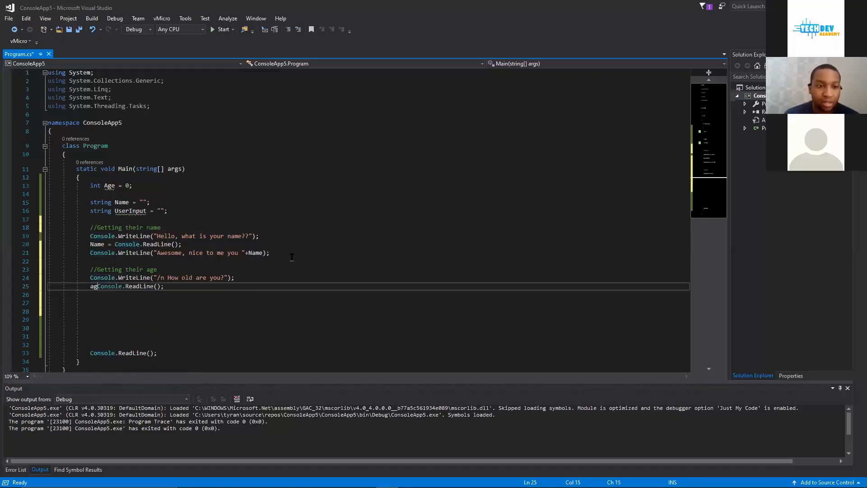
text(Age =)
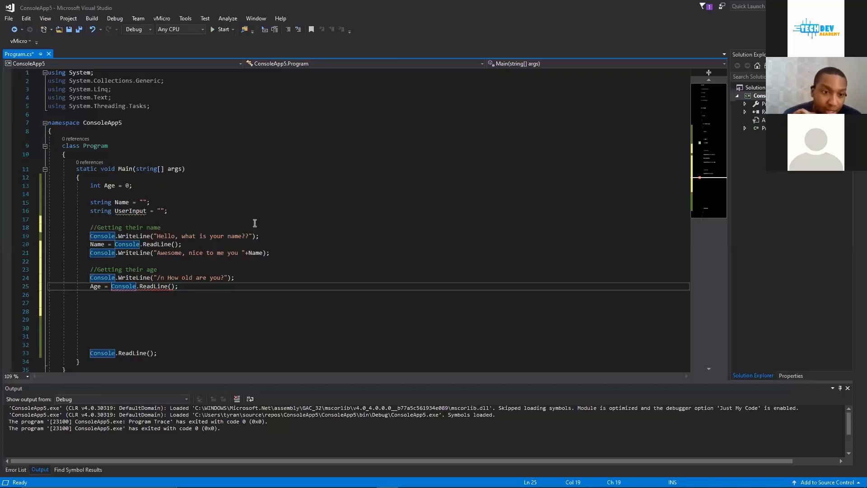
mouse_move(154, 287)
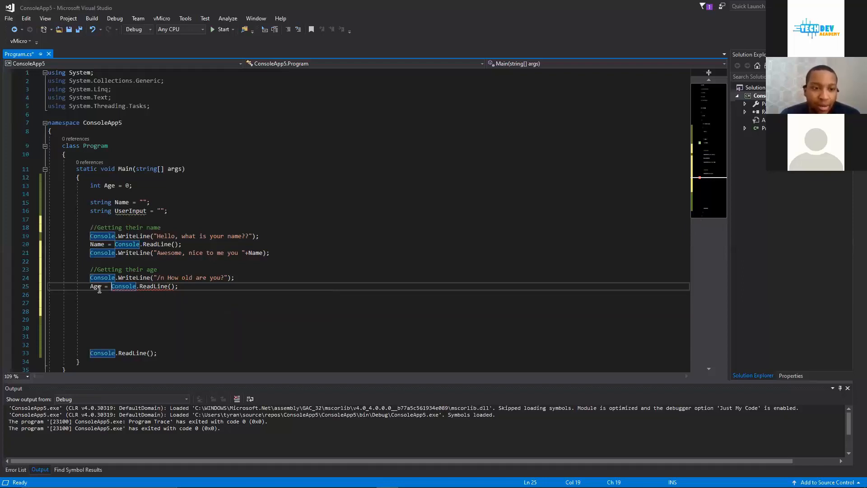
double_click(94, 286)
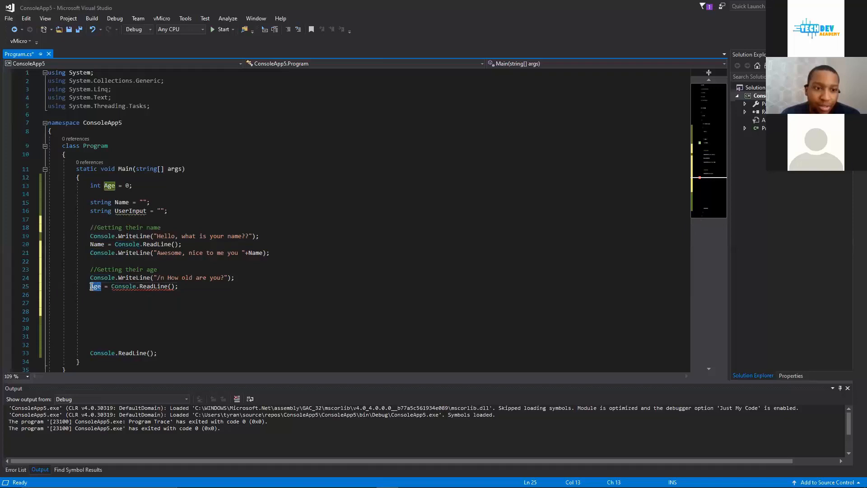
text(UserInput)
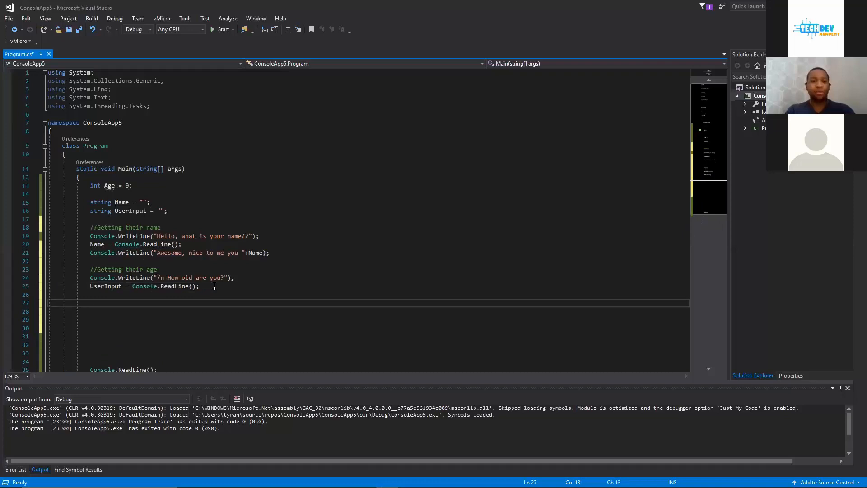
- Add an if block testing Int32.TryParse(UserInput, out Age)
text(if (true)
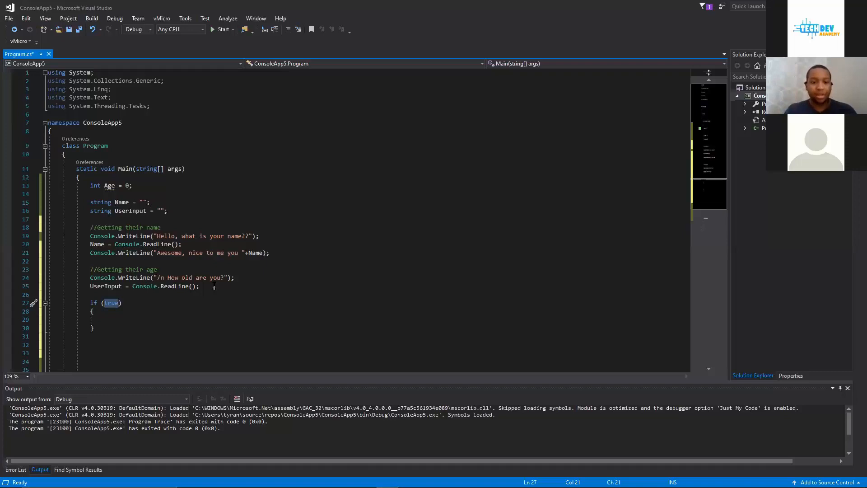
text(i)
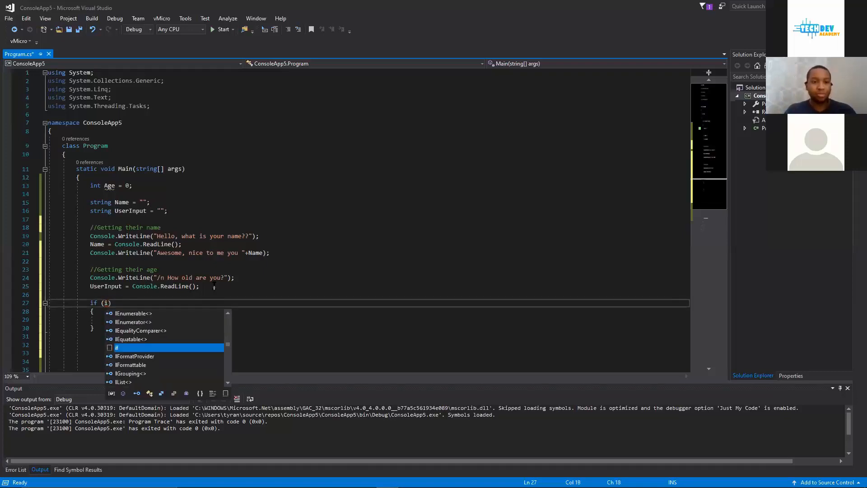
text(nt32.TryParse()
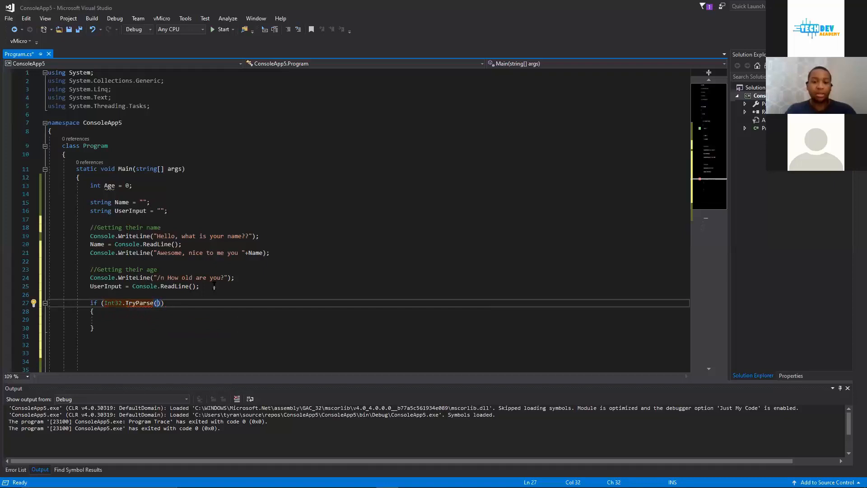
text(us)
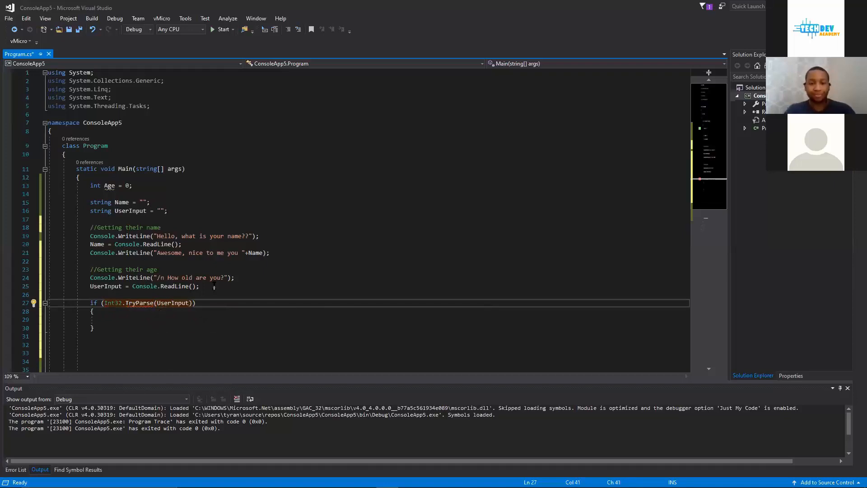
text(,ou)
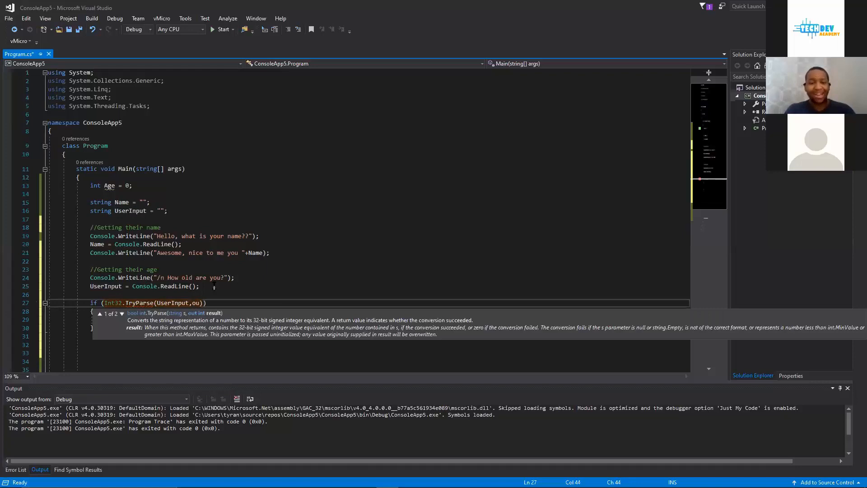
text(out a)
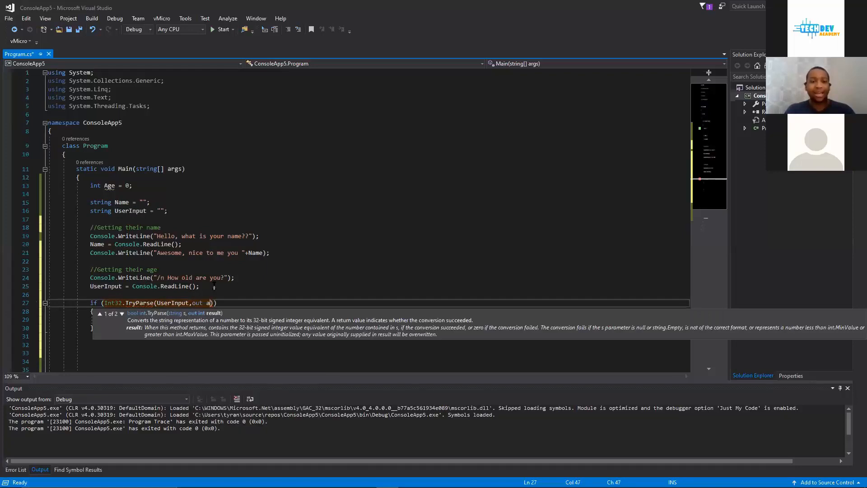
text(ge)
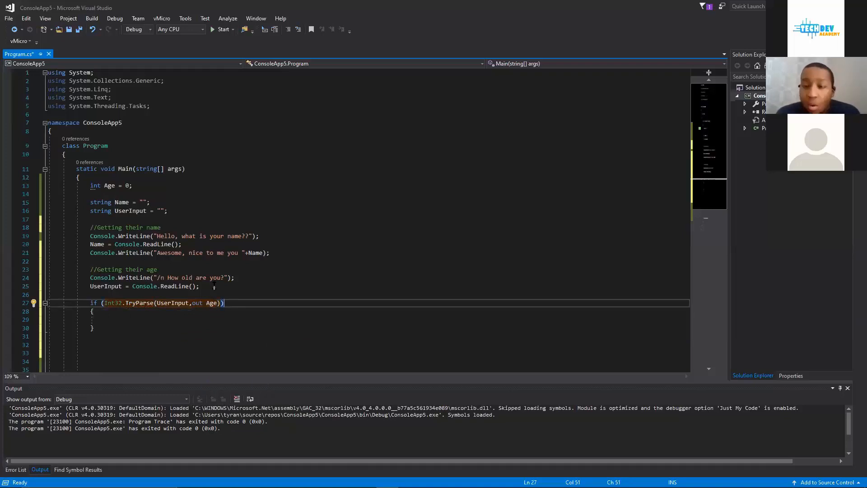
mouse_move(112, 302)
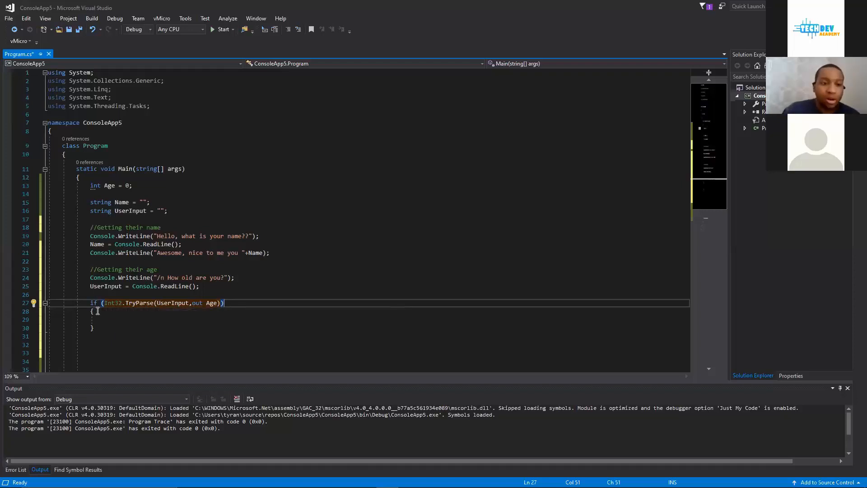
- Add an empty else block after the if's closing brace
click(94, 327)
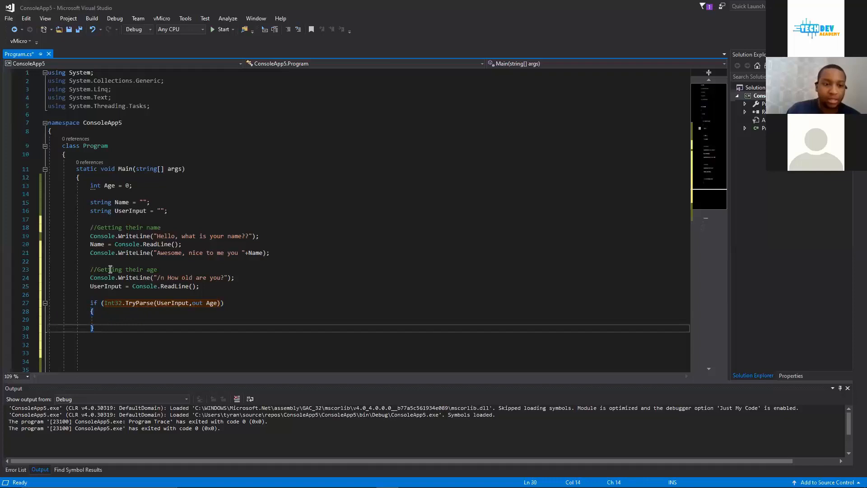
text(else)
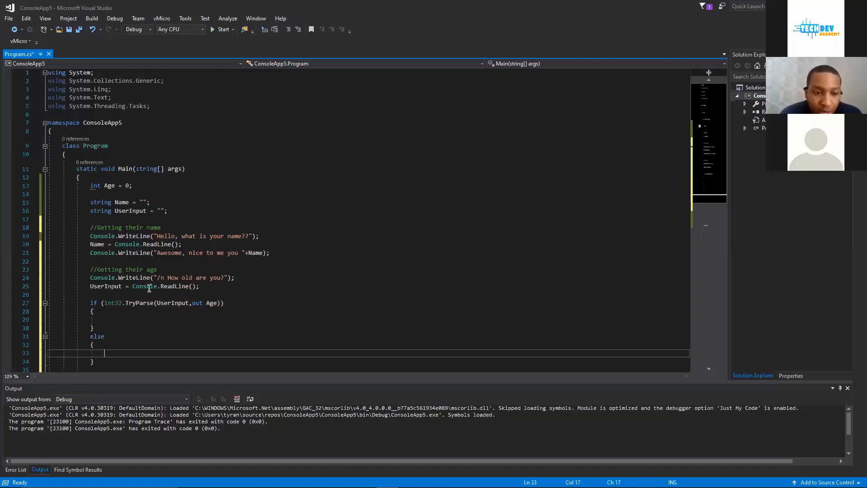
mouse_move(164, 330)
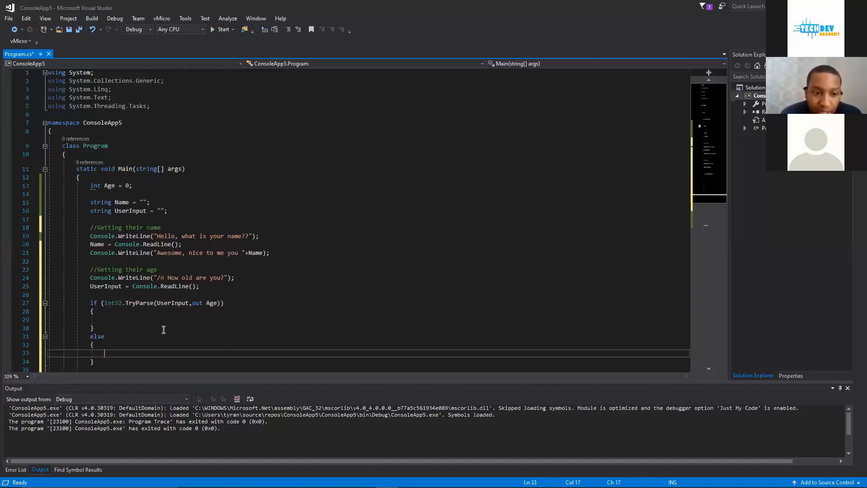
- Write Console.WriteLine("Lucky you, you can play our game!"); in the if block via IntelliSense
click(129, 319)
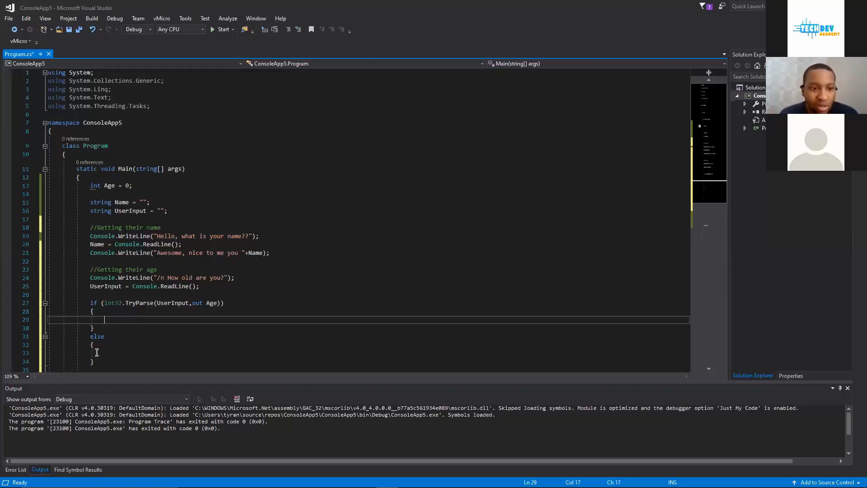
click(137, 352)
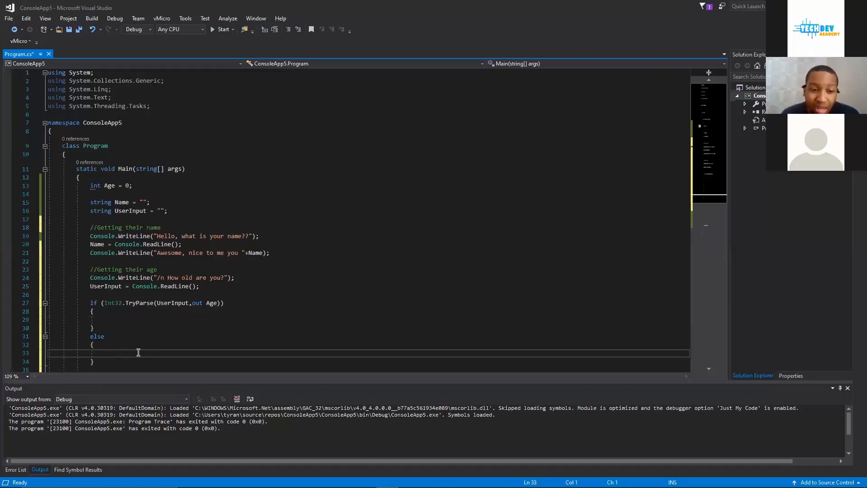
mouse_move(197, 354)
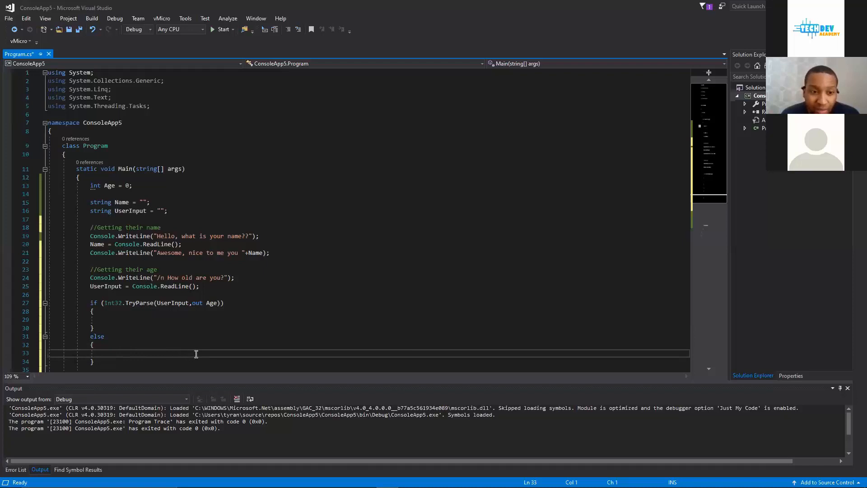
scroll(down, 3)
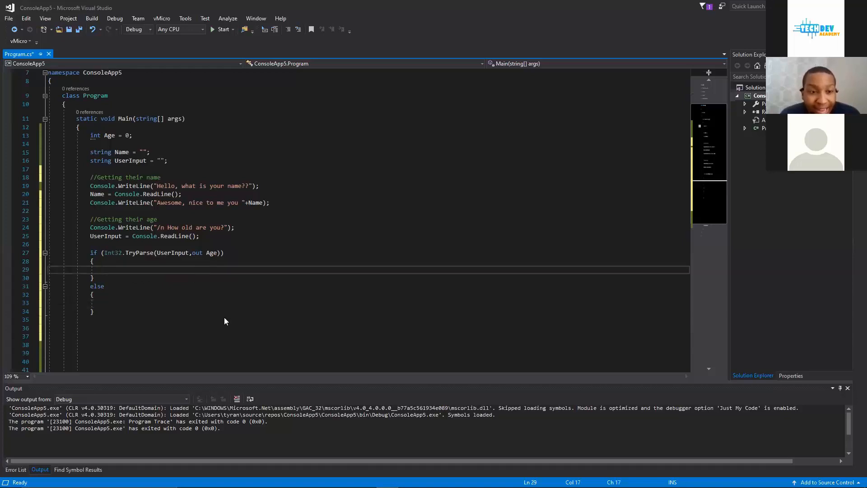
mouse_move(260, 387)
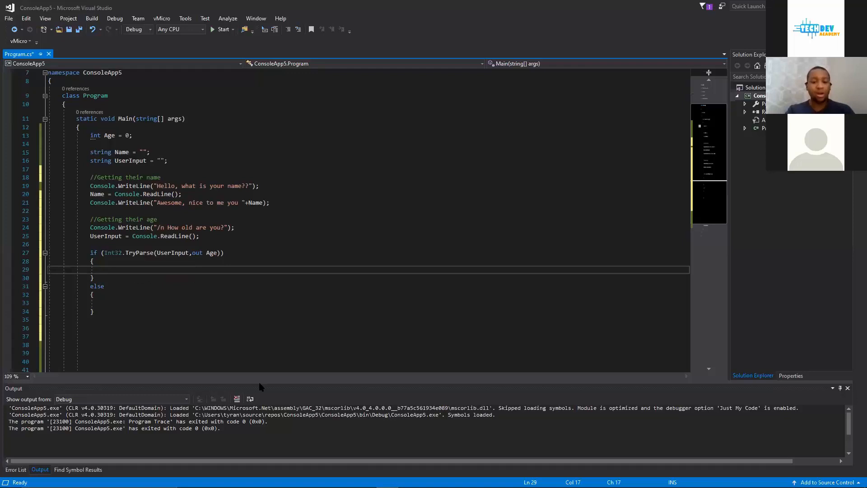
text(Console.wr)
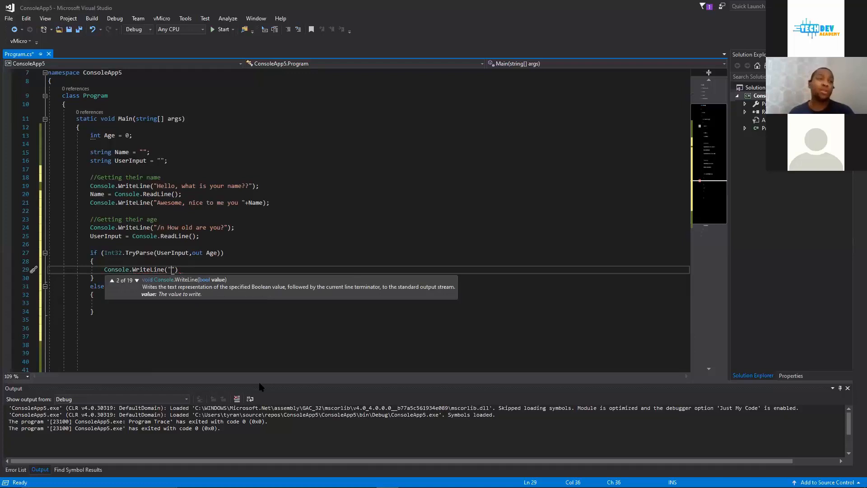
text(Awe)
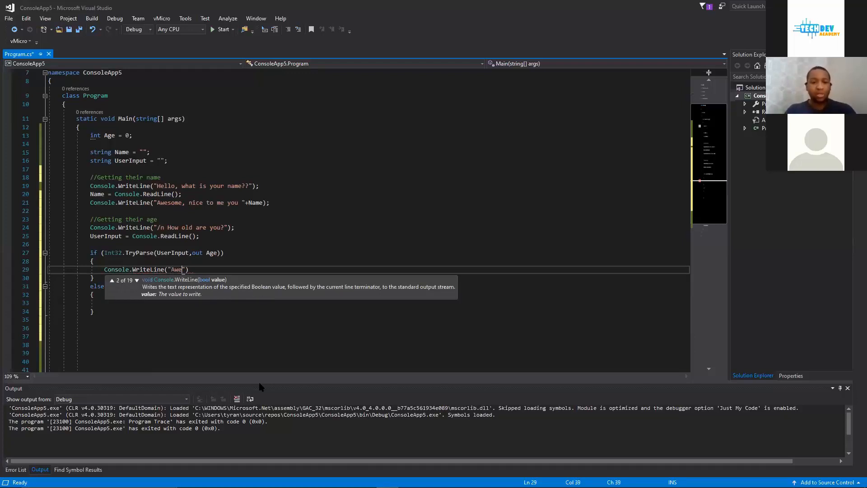
key(Backspace)
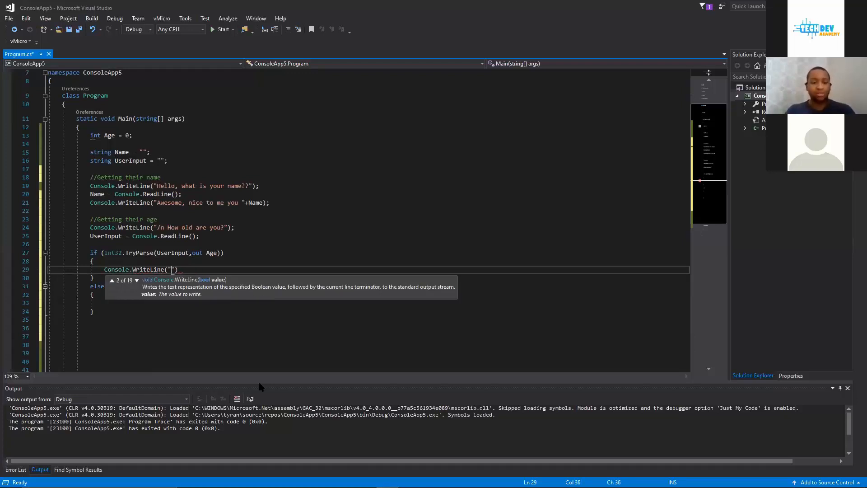
text(l)
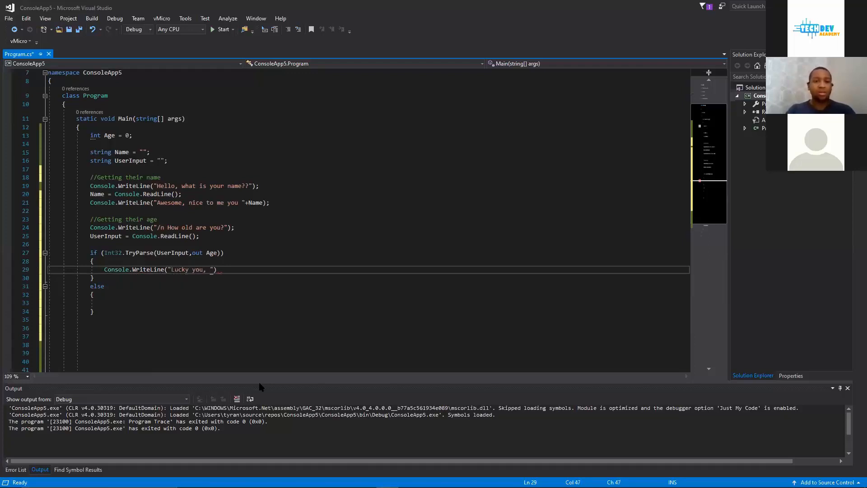
text(you can play)
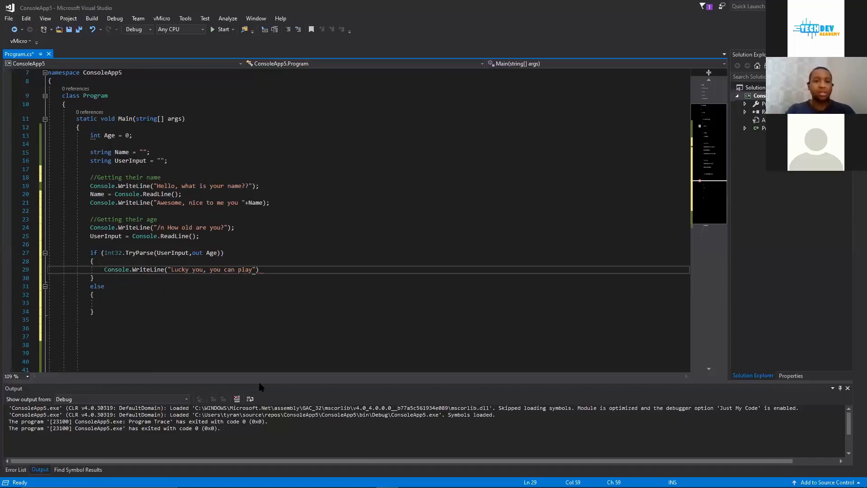
text(our game!)
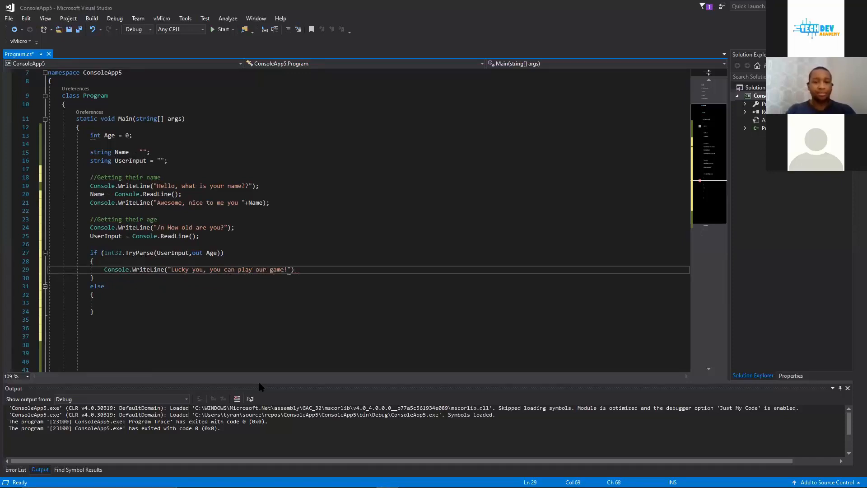
text(;)
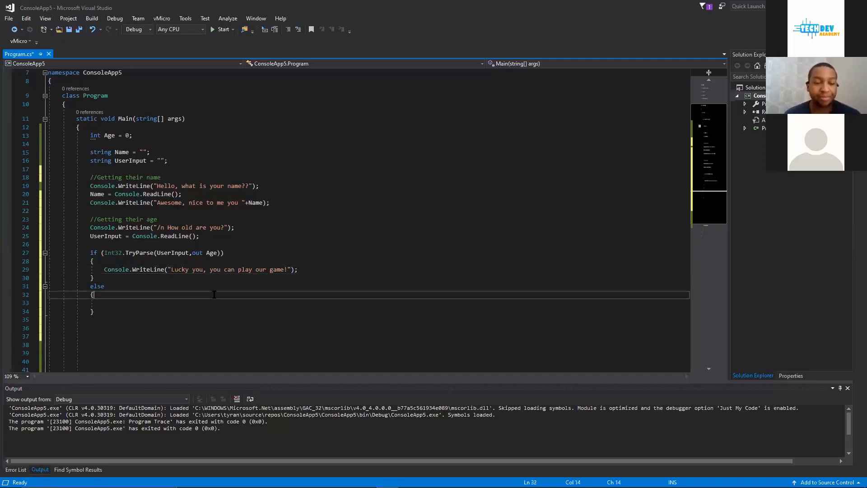
- Write Console.WriteLine("You cannot play our game!"); in the else block and finish the line
text(con)
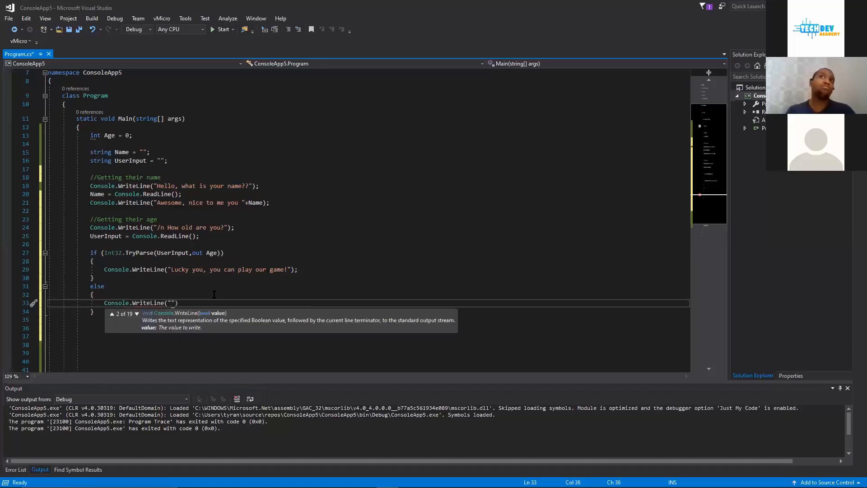
text(You)
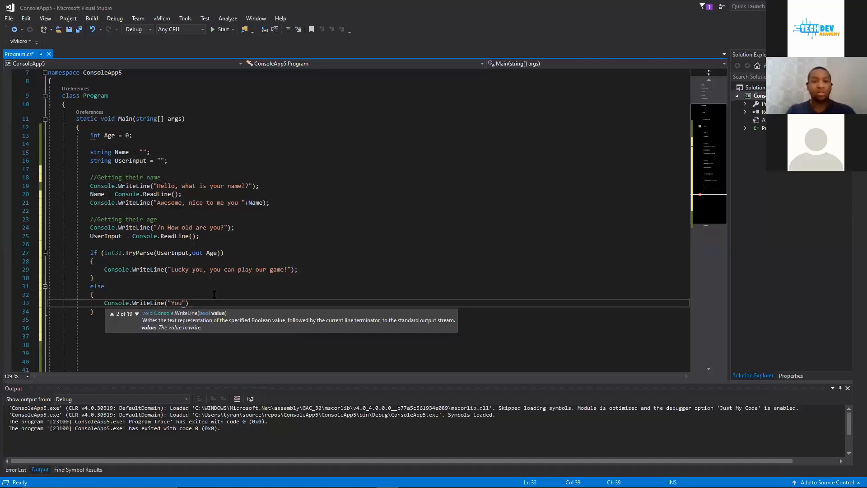
text(cannot p)
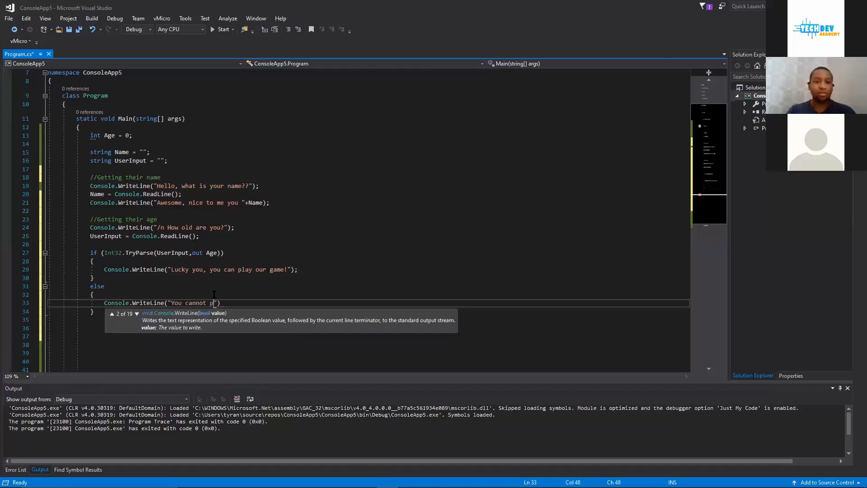
text(lay our ga)
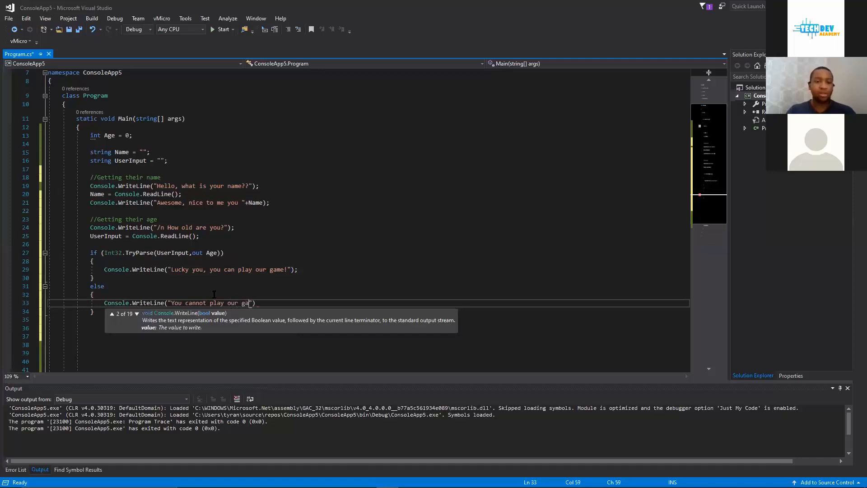
text(e)
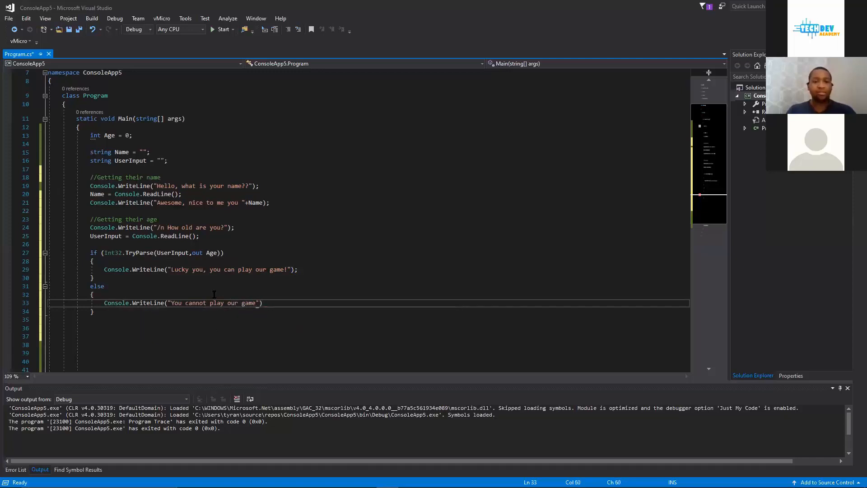
text(!)
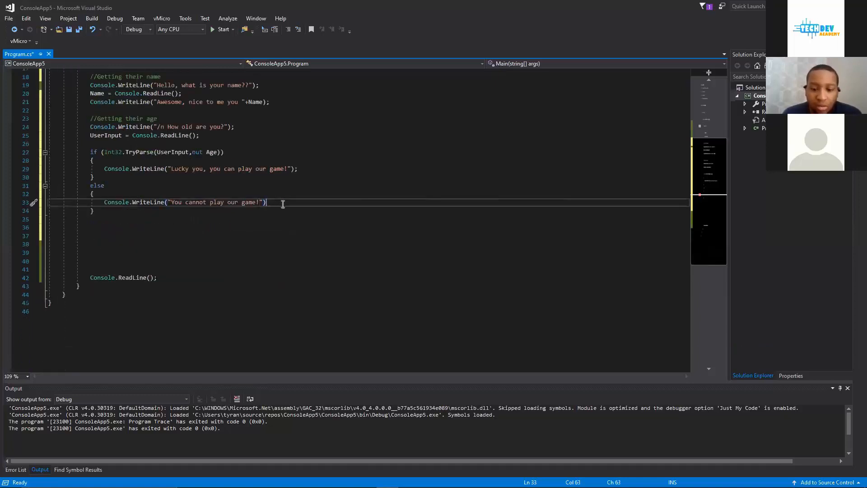
click(223, 29)
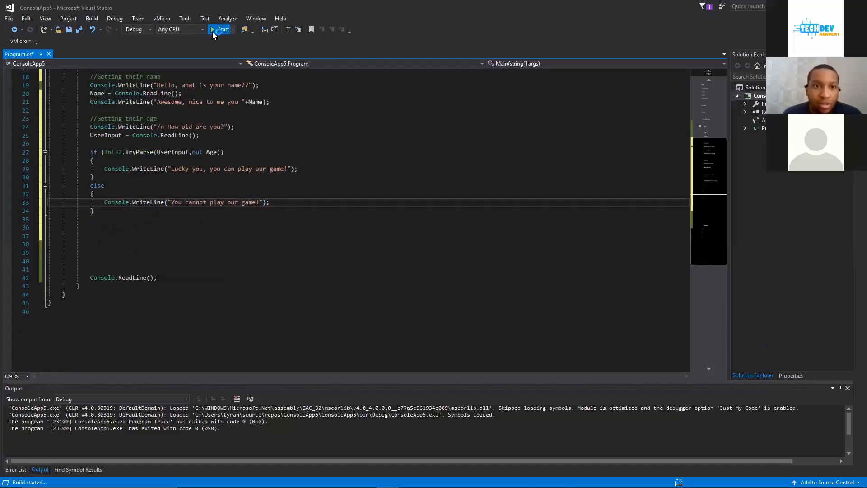
- Run the program, answer the name prompt with "Isaiah" and the age prompt with 20
click(223, 29)
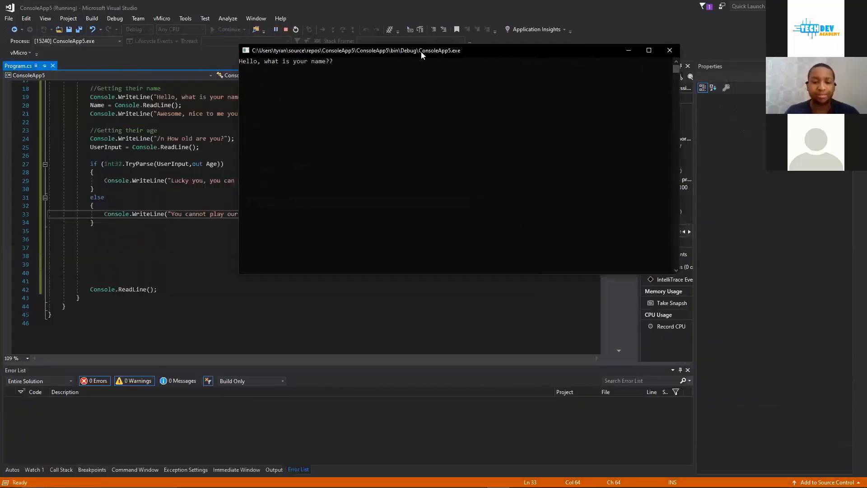
text(Isaiah)
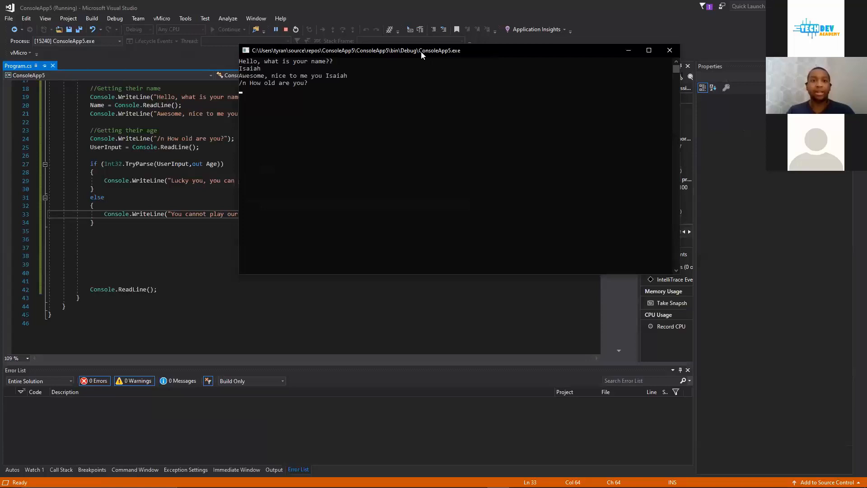
mouse_move(346, 115)
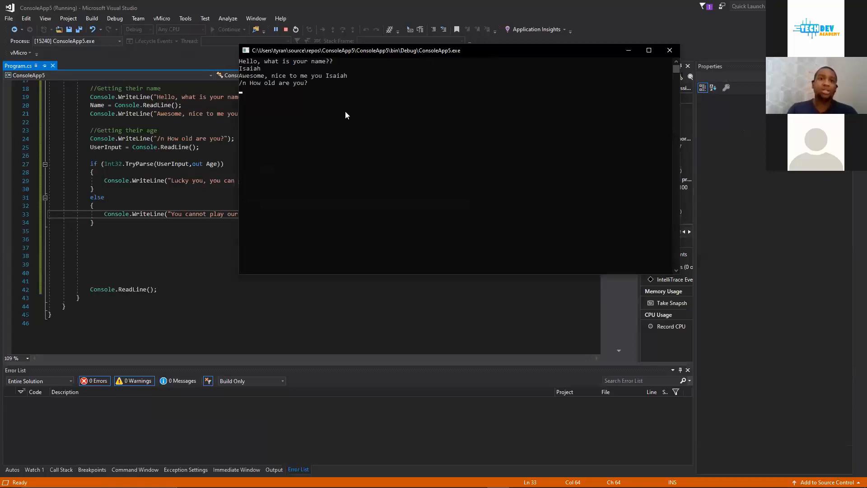
mouse_move(270, 101)
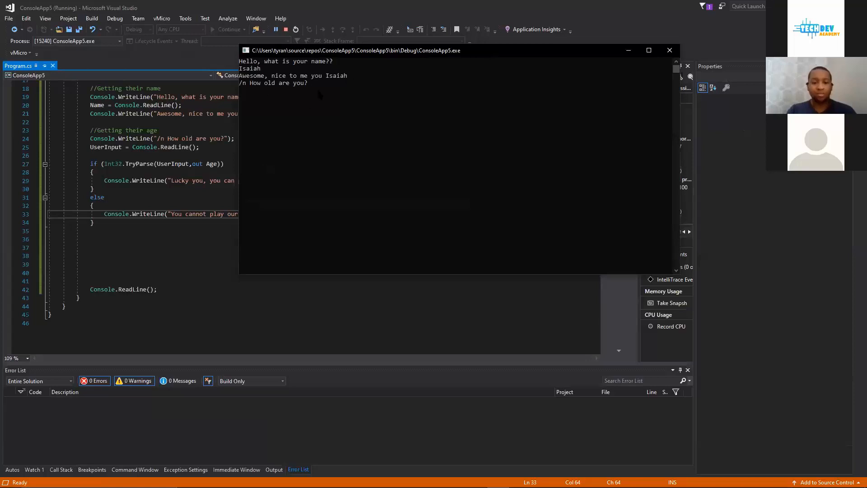
text(20)
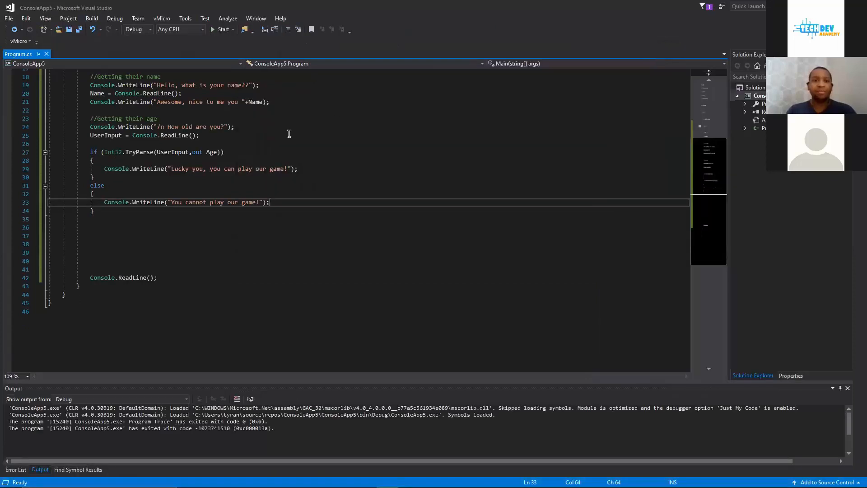
mouse_move(257, 48)
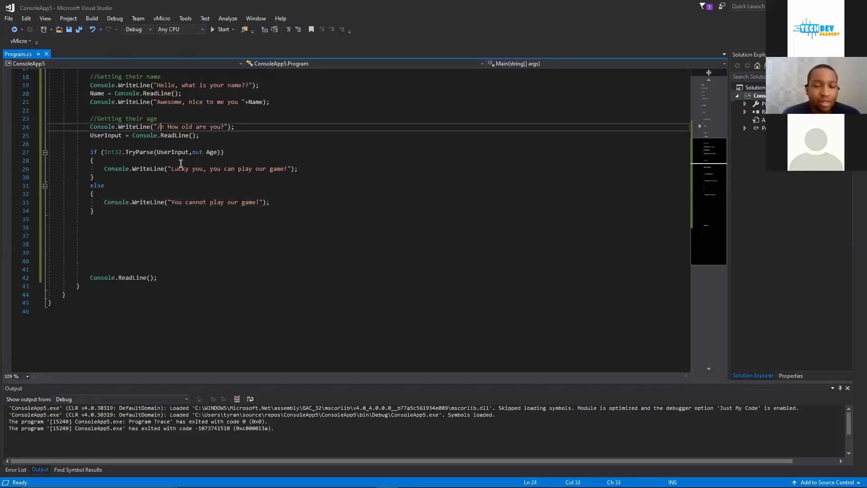
- Change the age prompt's /n to \n and rerun the program to test the fix
text(\)
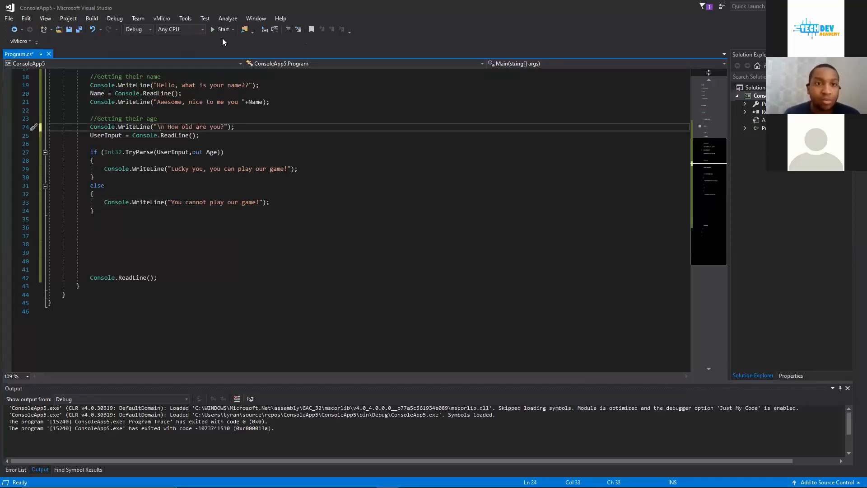
click(224, 29)
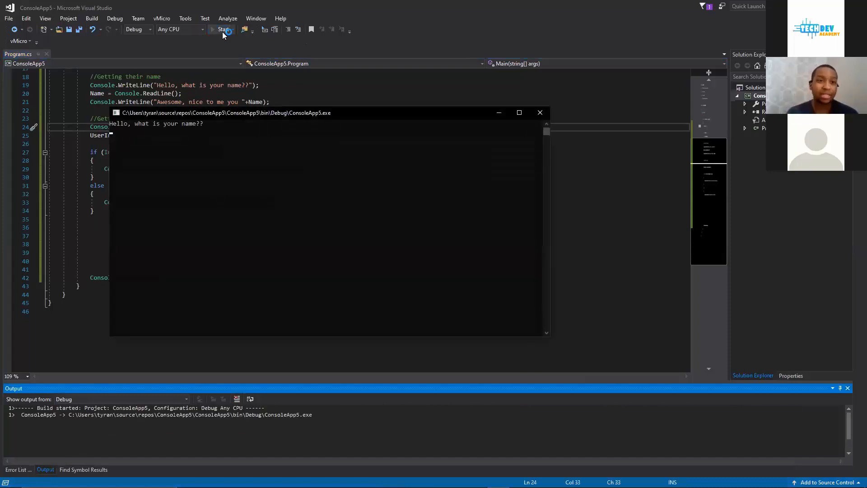
click(223, 29)
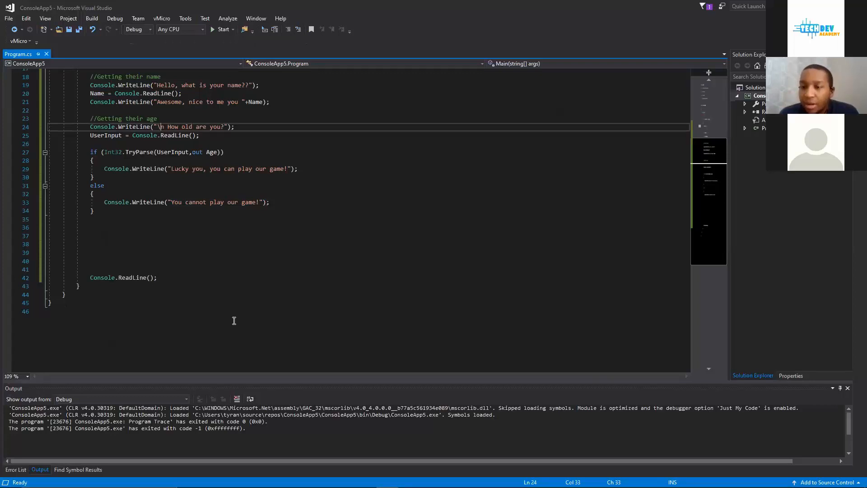
- Respace the greeting line to read "Awesome, nice to me you "+ Name
scroll(up, 3)
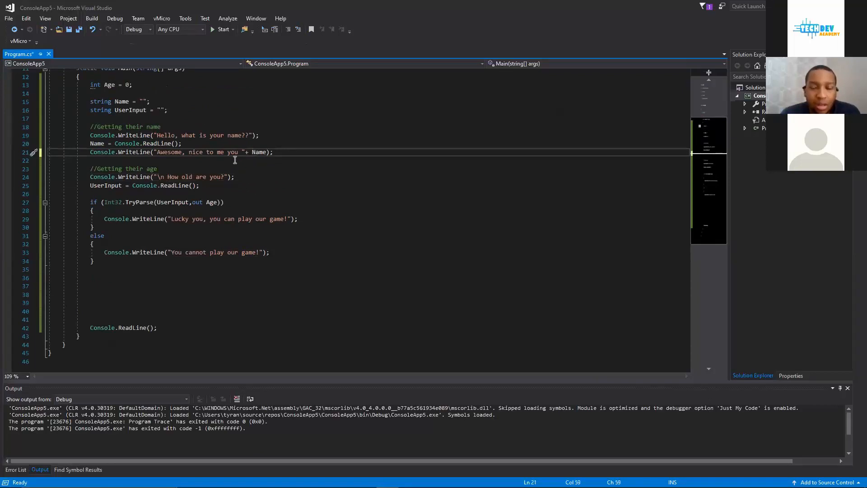
double_click(259, 152)
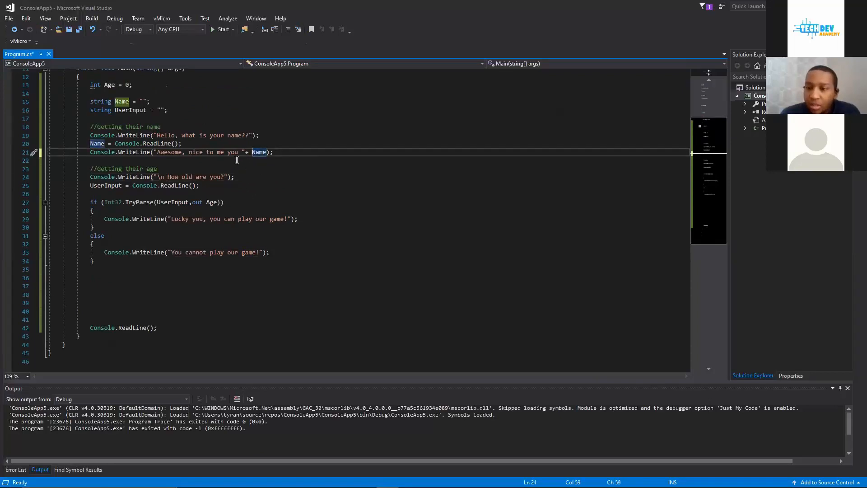
mouse_move(156, 151)
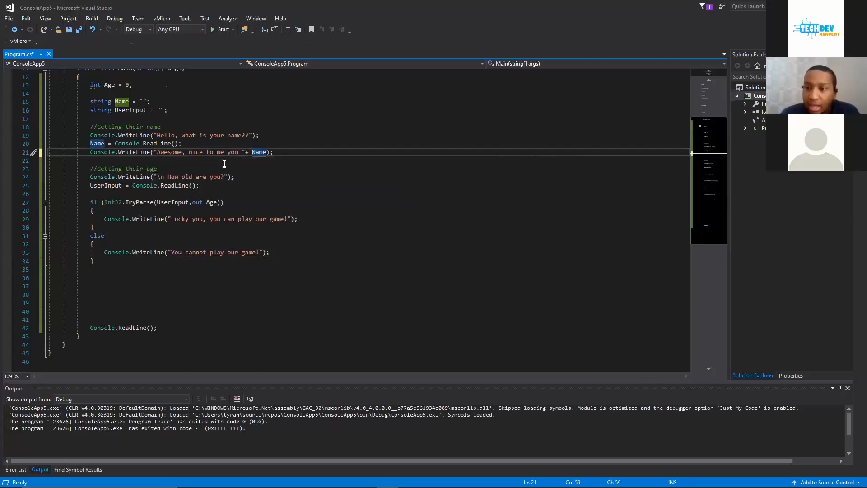
mouse_move(260, 152)
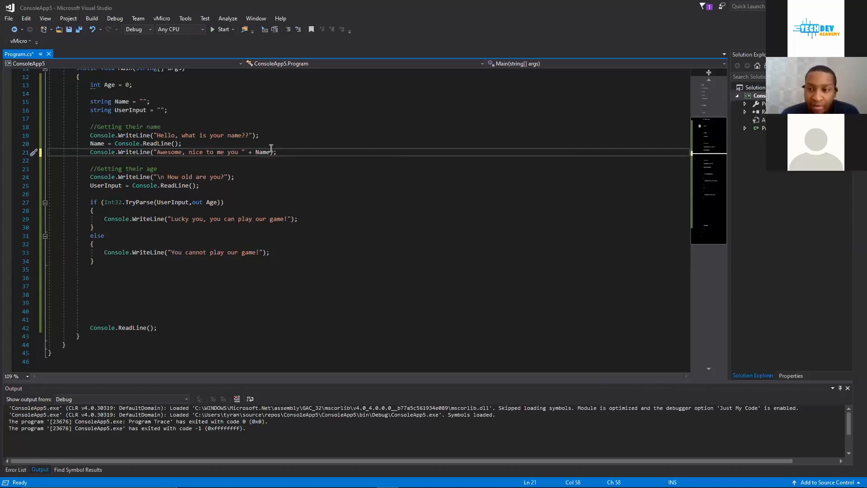
mouse_move(263, 151)
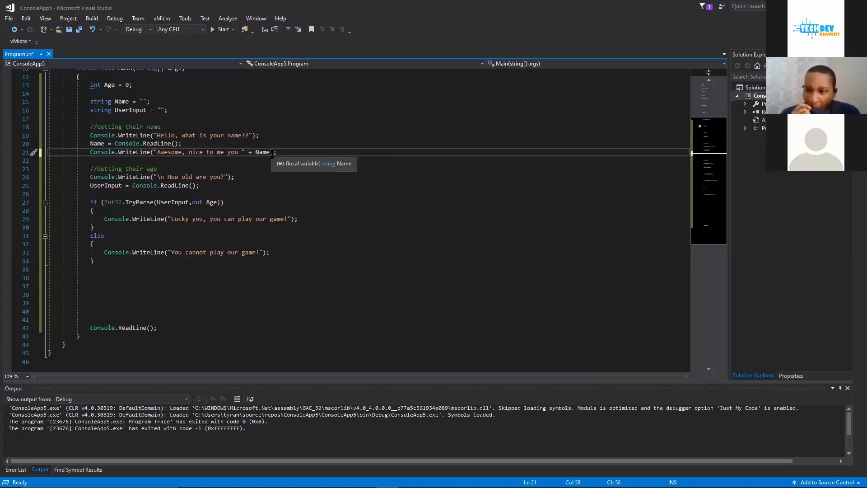